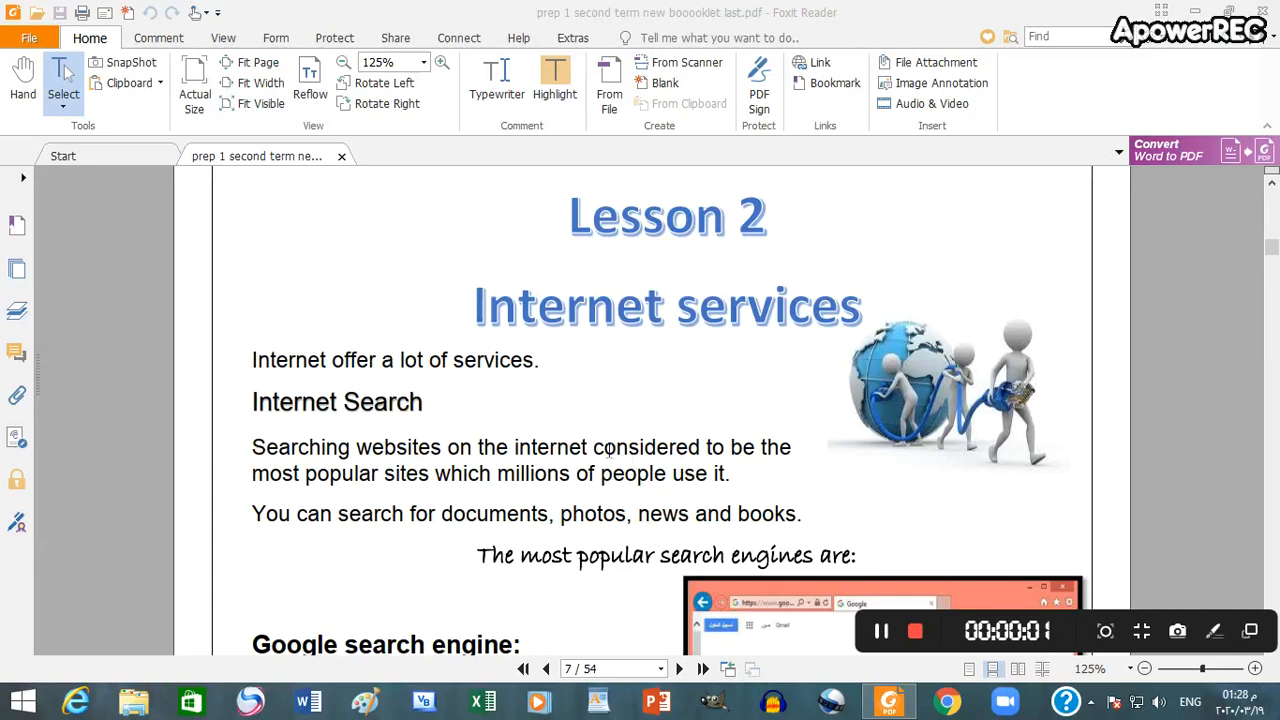
pyautogui.moveTo(435, 431)
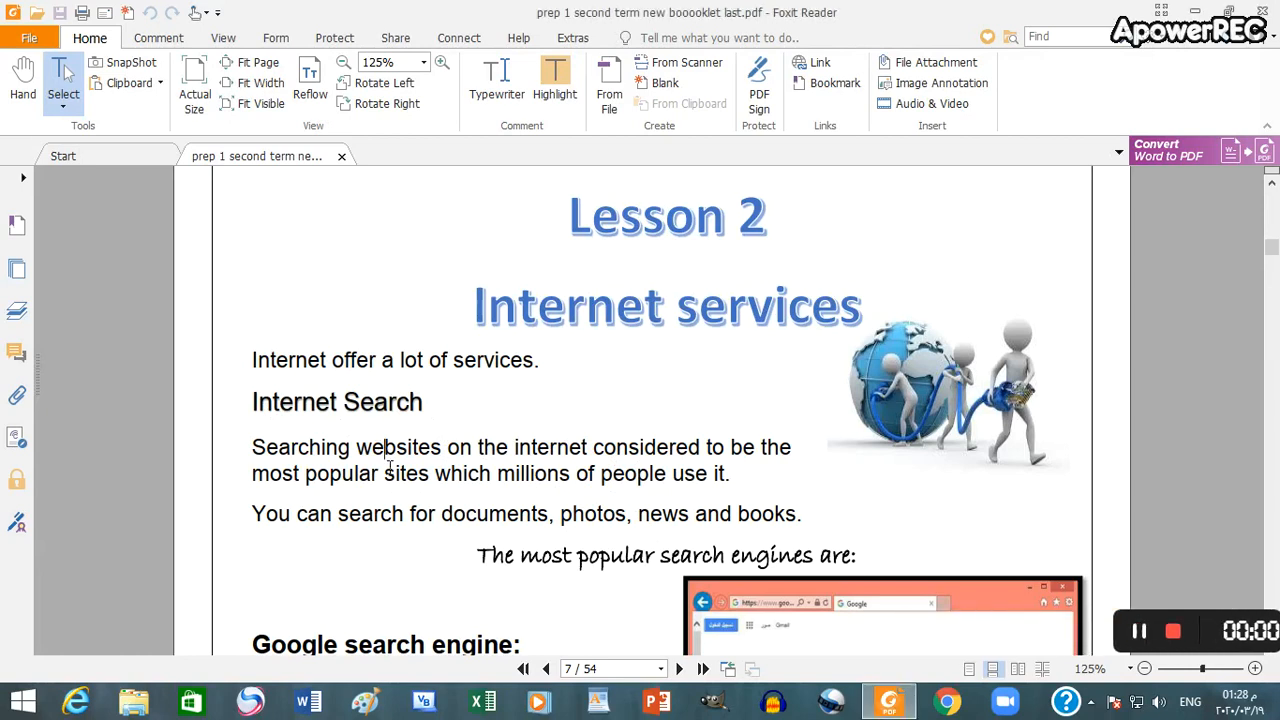
pyautogui.scroll(-3)
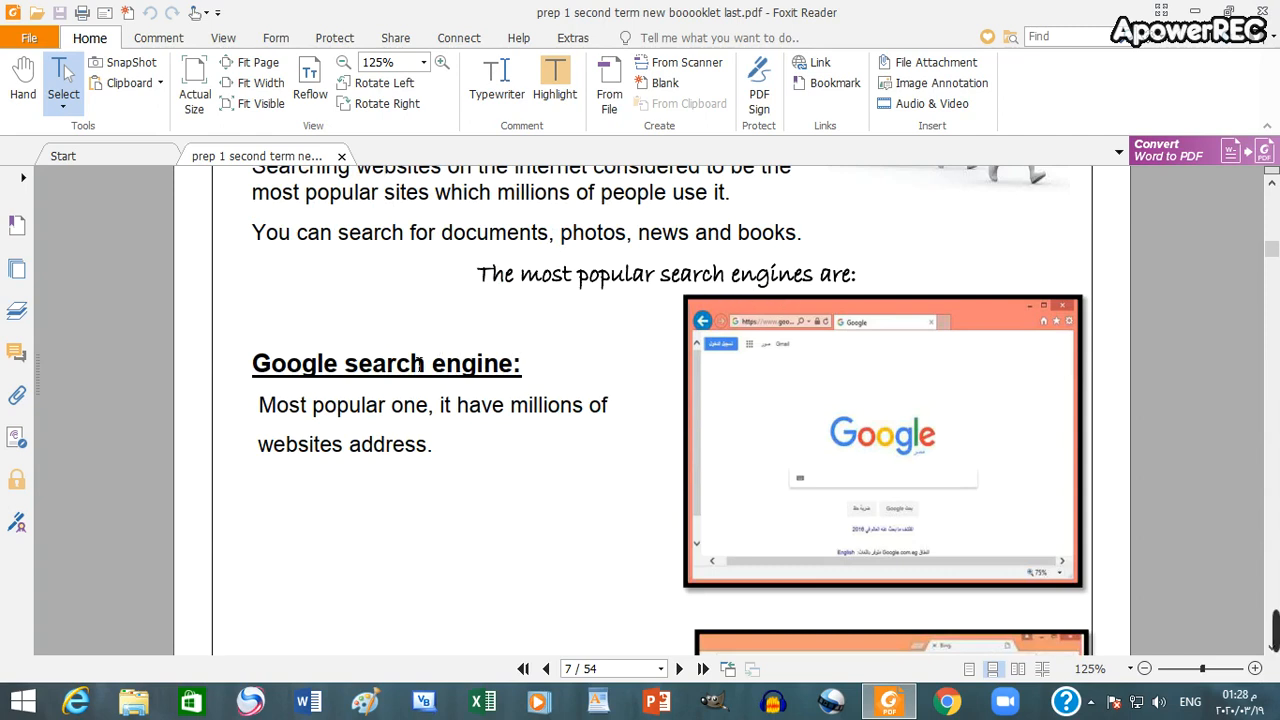
pyautogui.scroll(-3)
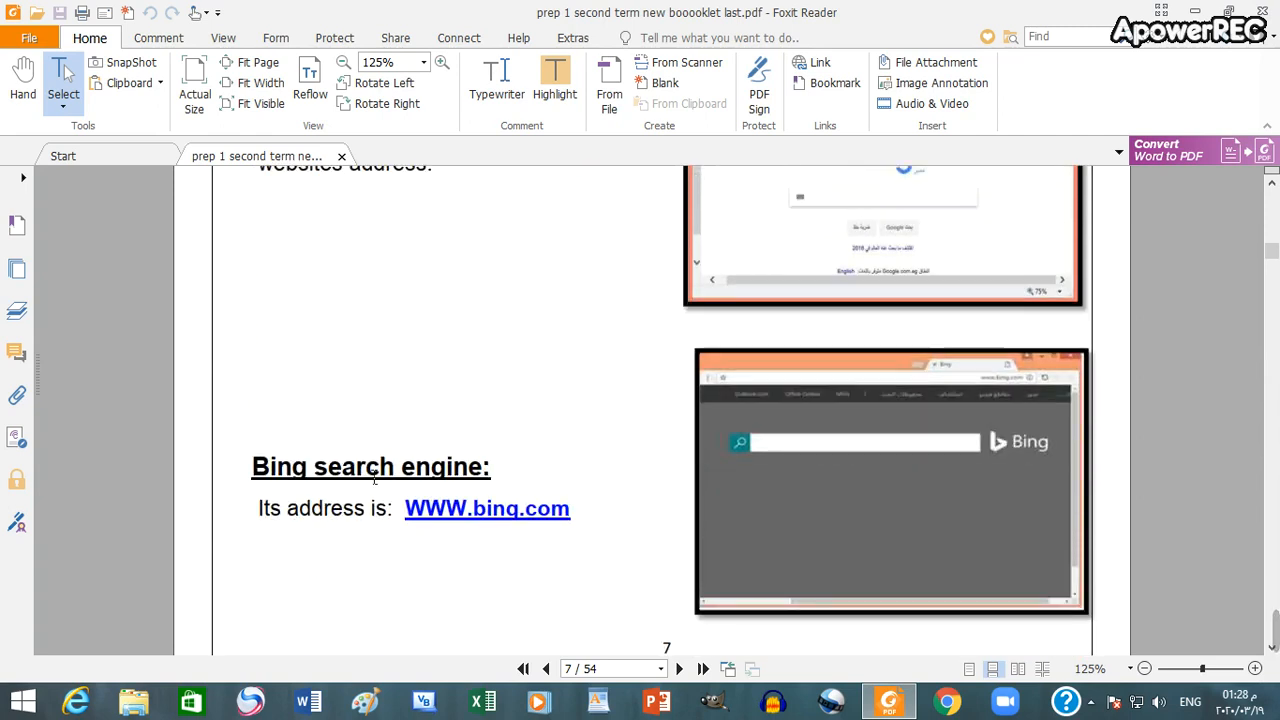
pyautogui.scroll(-3)
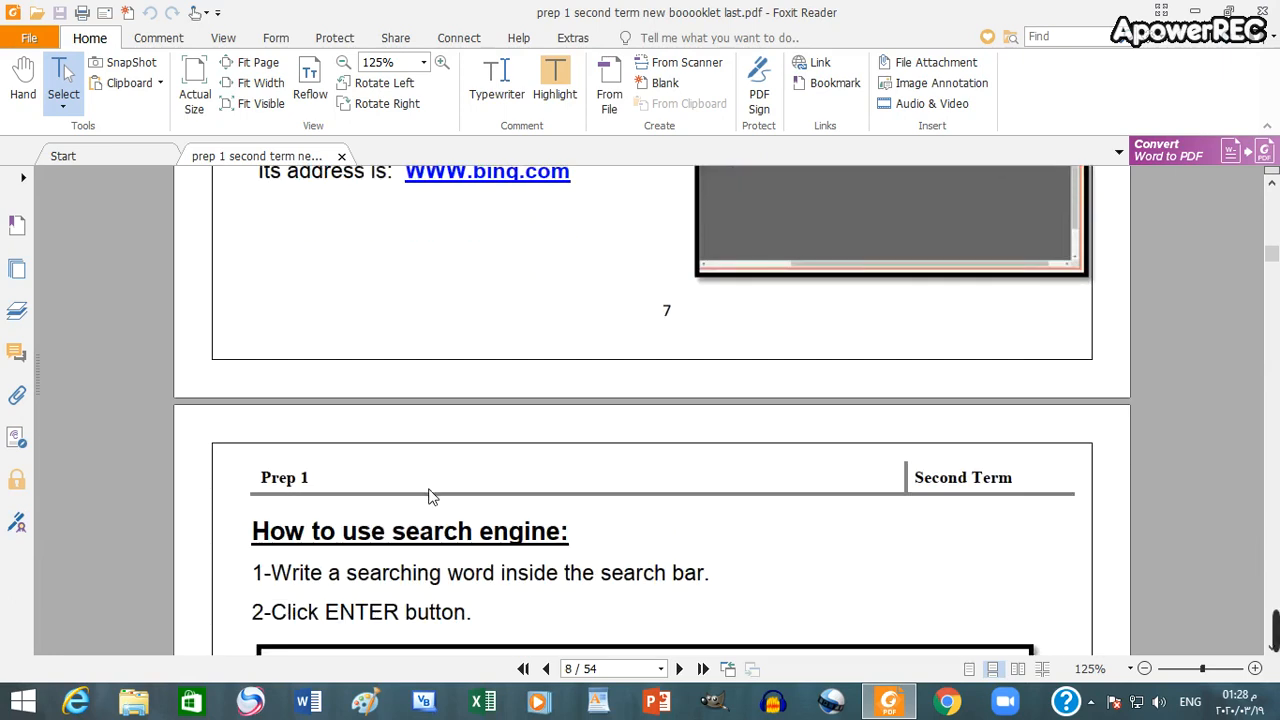
pyautogui.scroll(-3)
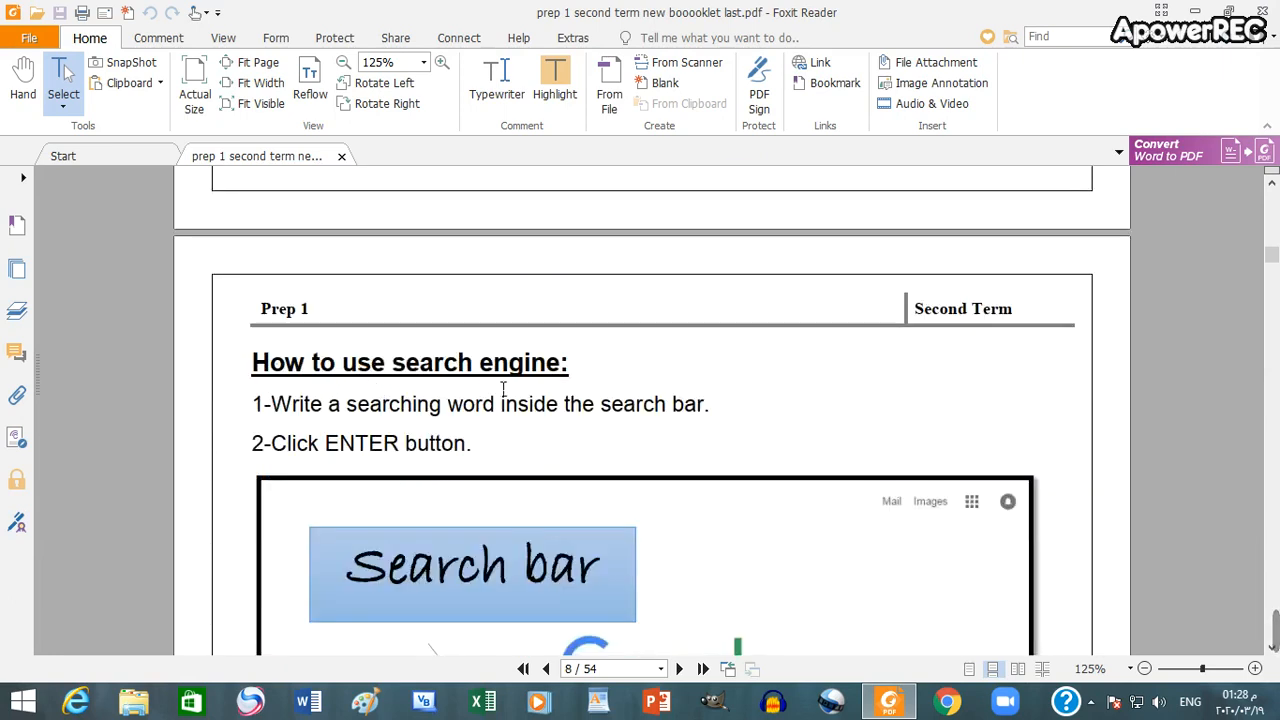
pyautogui.moveTo(470, 420)
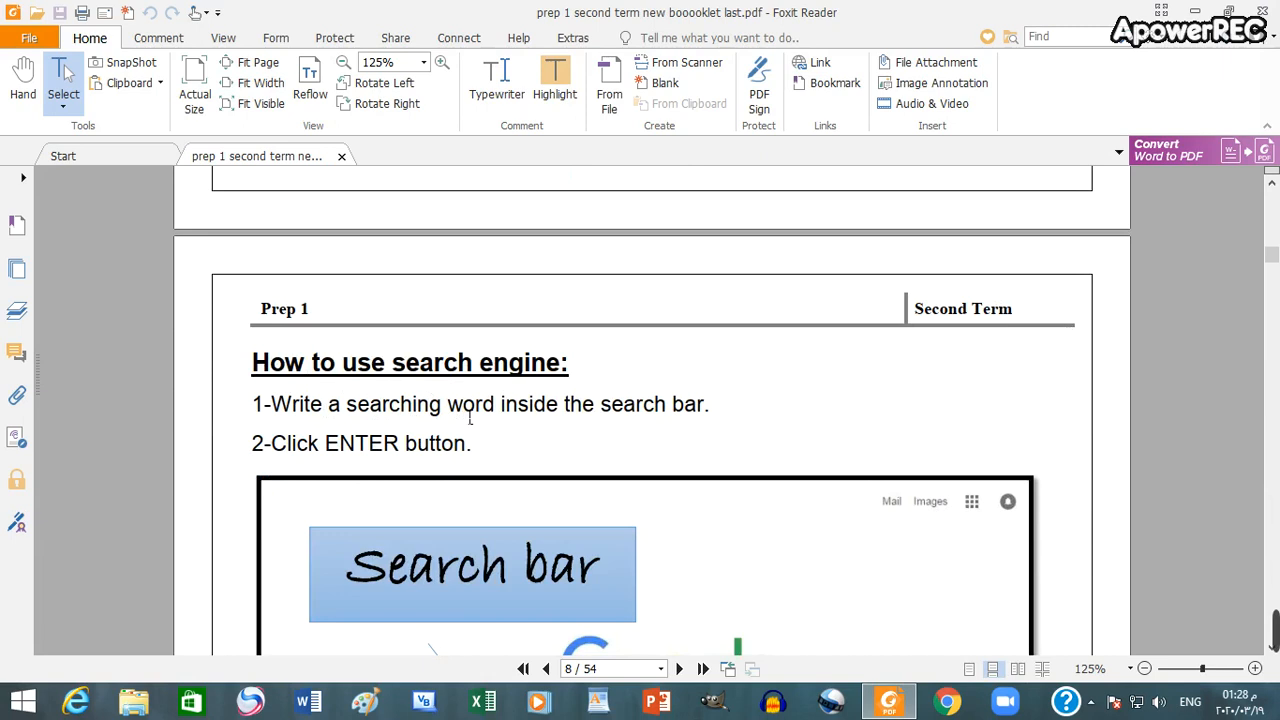
pyautogui.moveTo(560, 447)
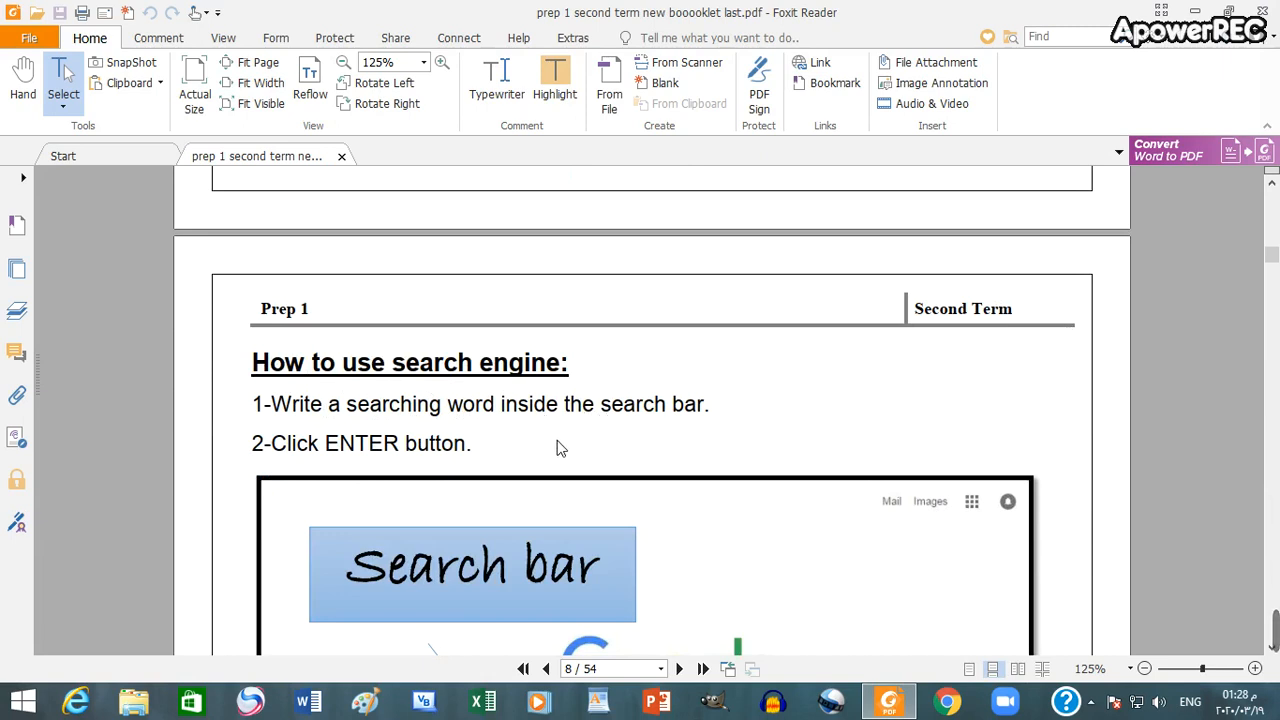
pyautogui.moveTo(391, 473)
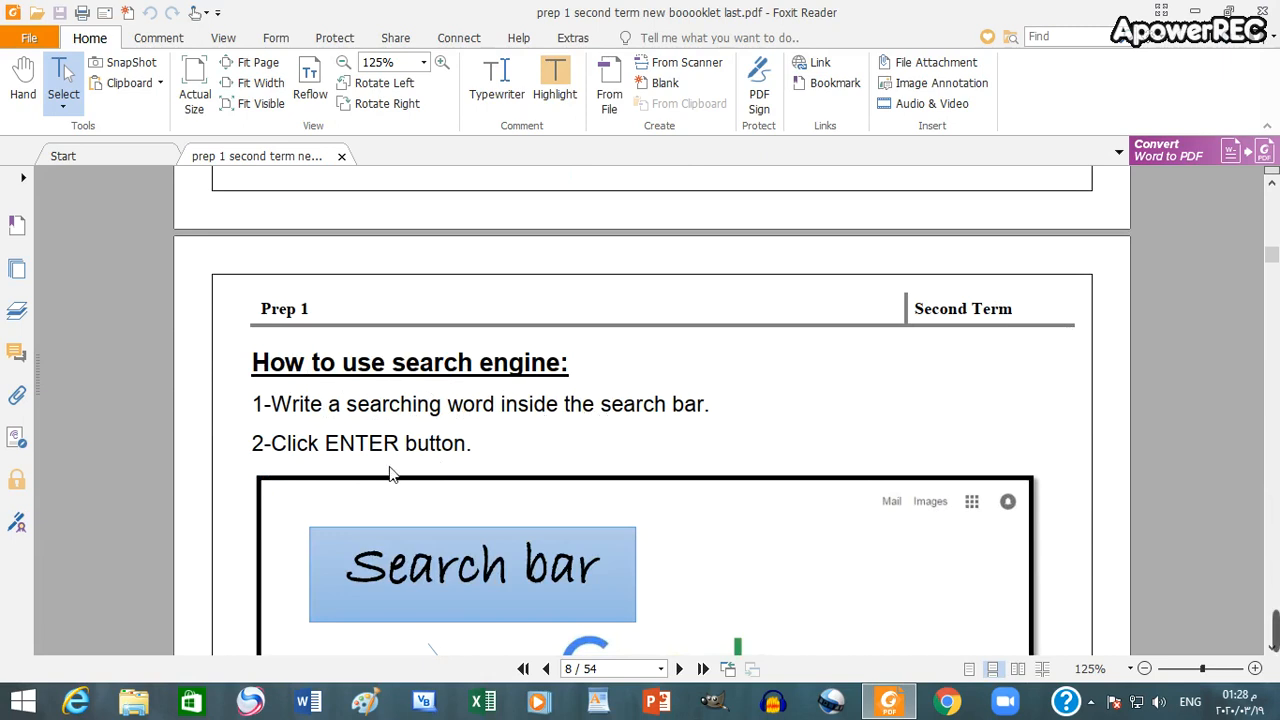
pyautogui.scroll(-3)
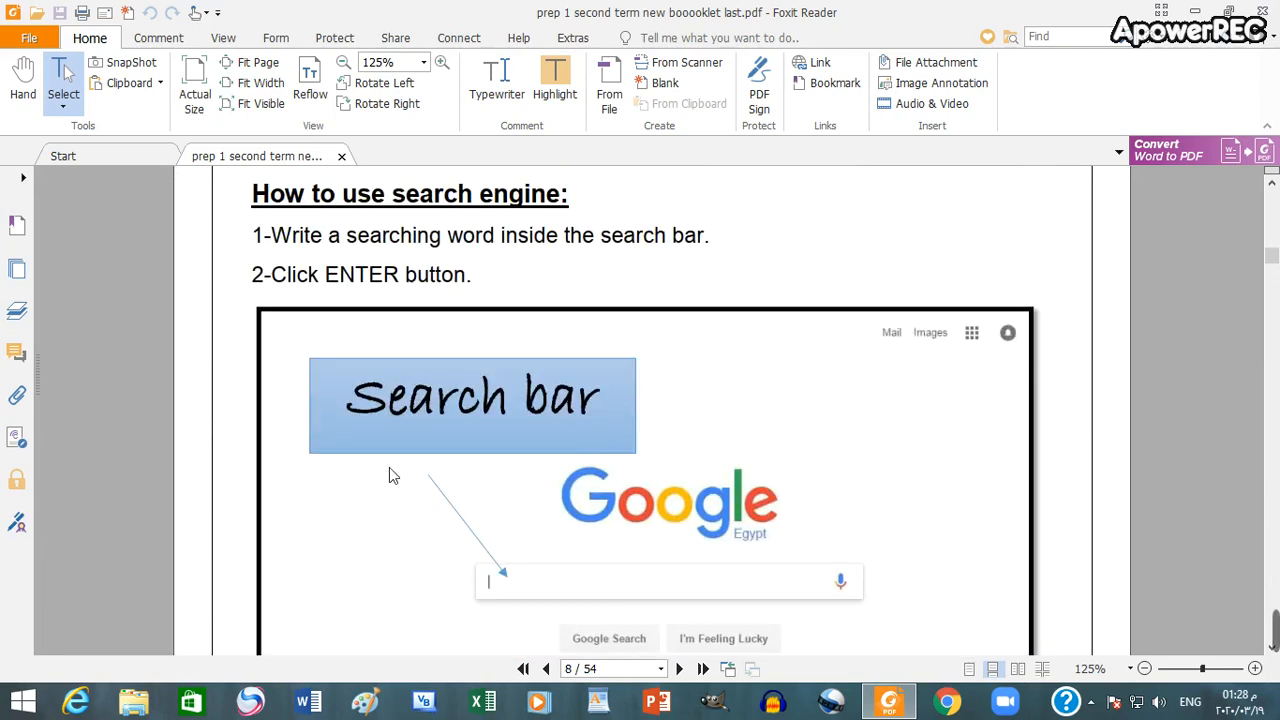
pyautogui.scroll(-3)
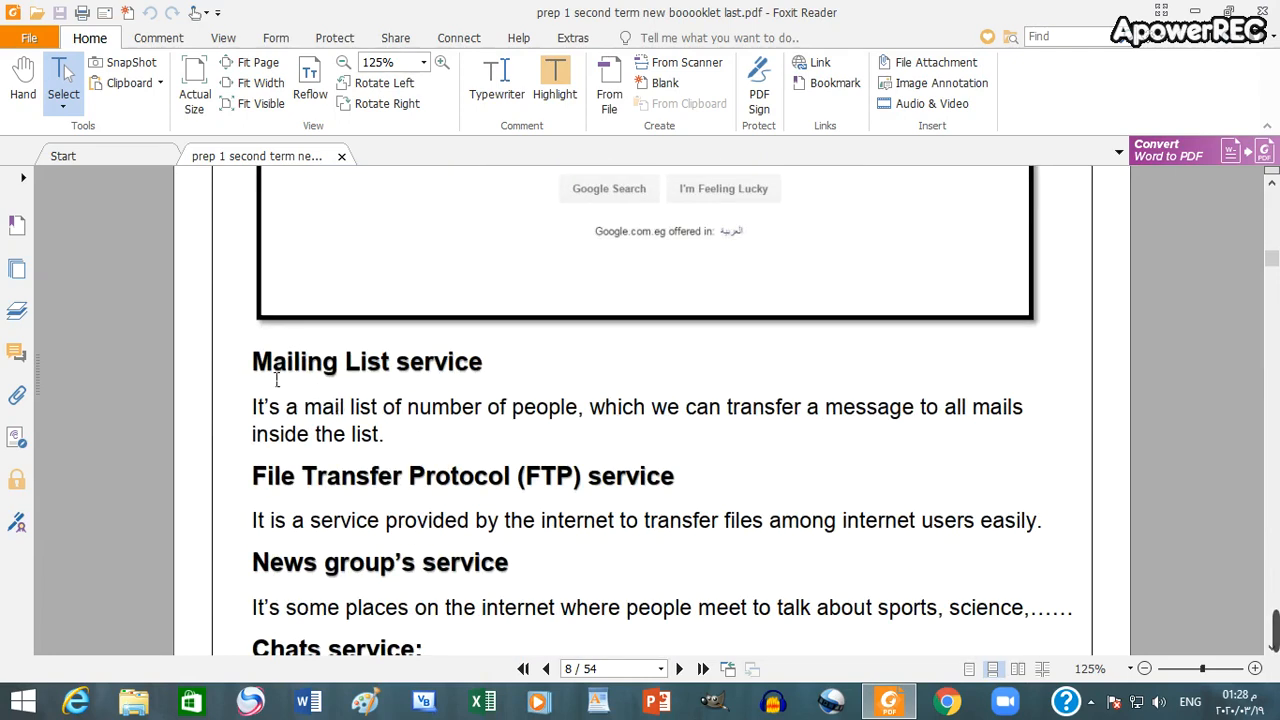
pyautogui.moveTo(488, 376)
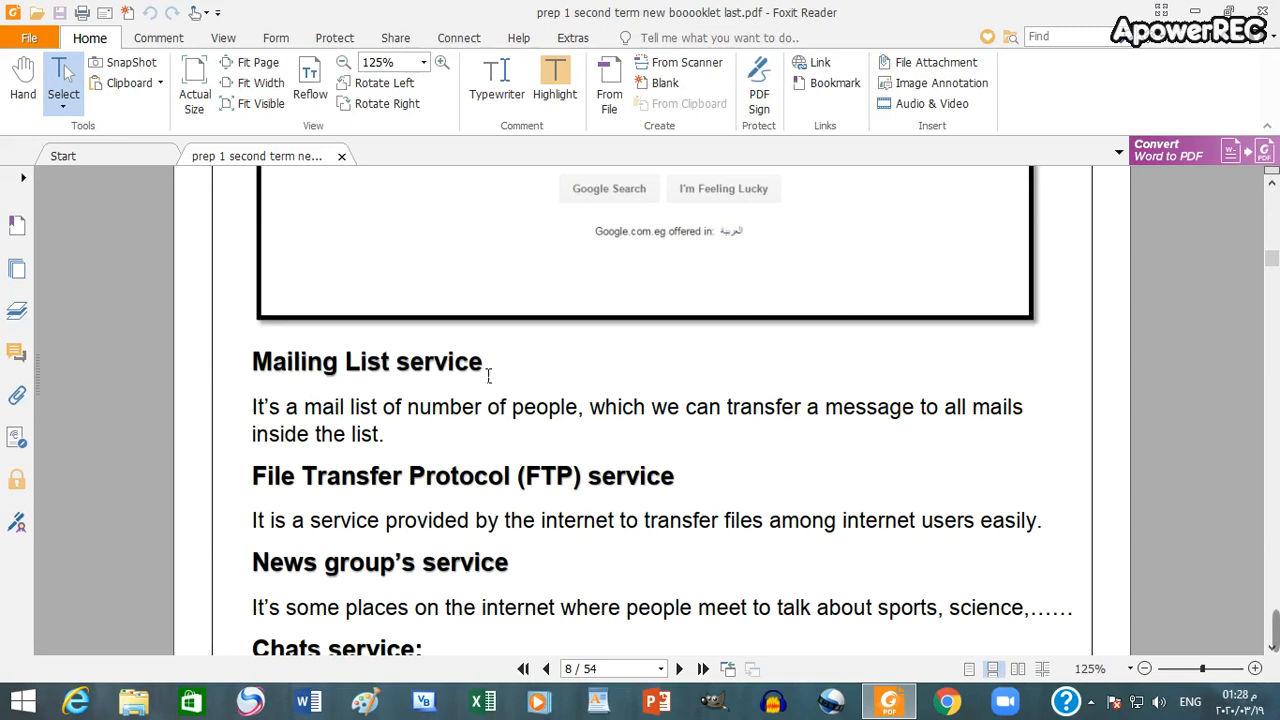
pyautogui.moveTo(517, 416)
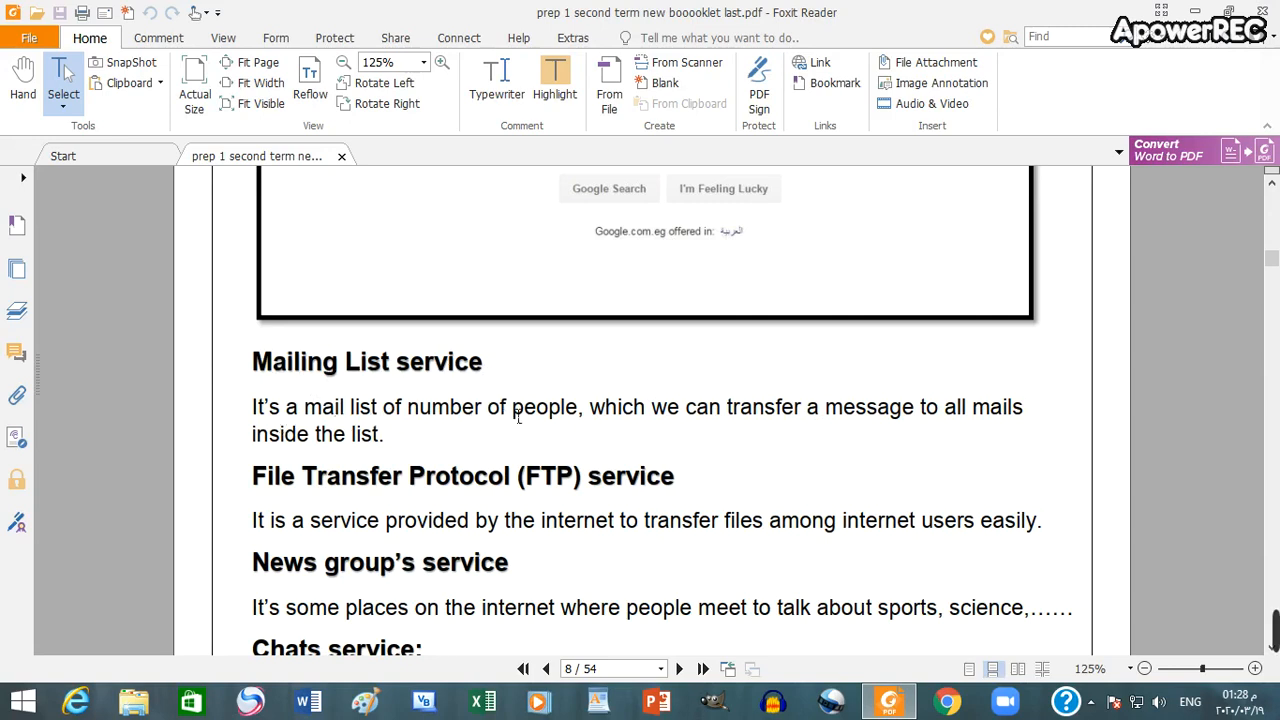
pyautogui.moveTo(350, 490)
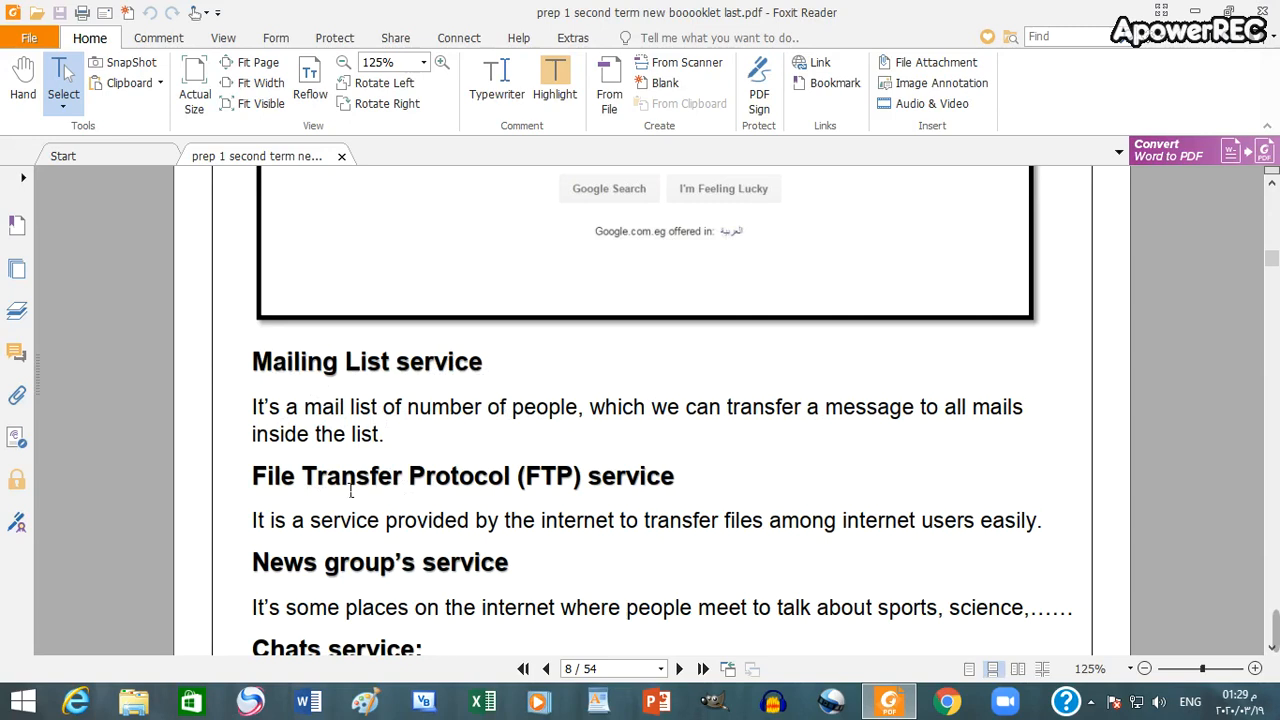
pyautogui.moveTo(621, 493)
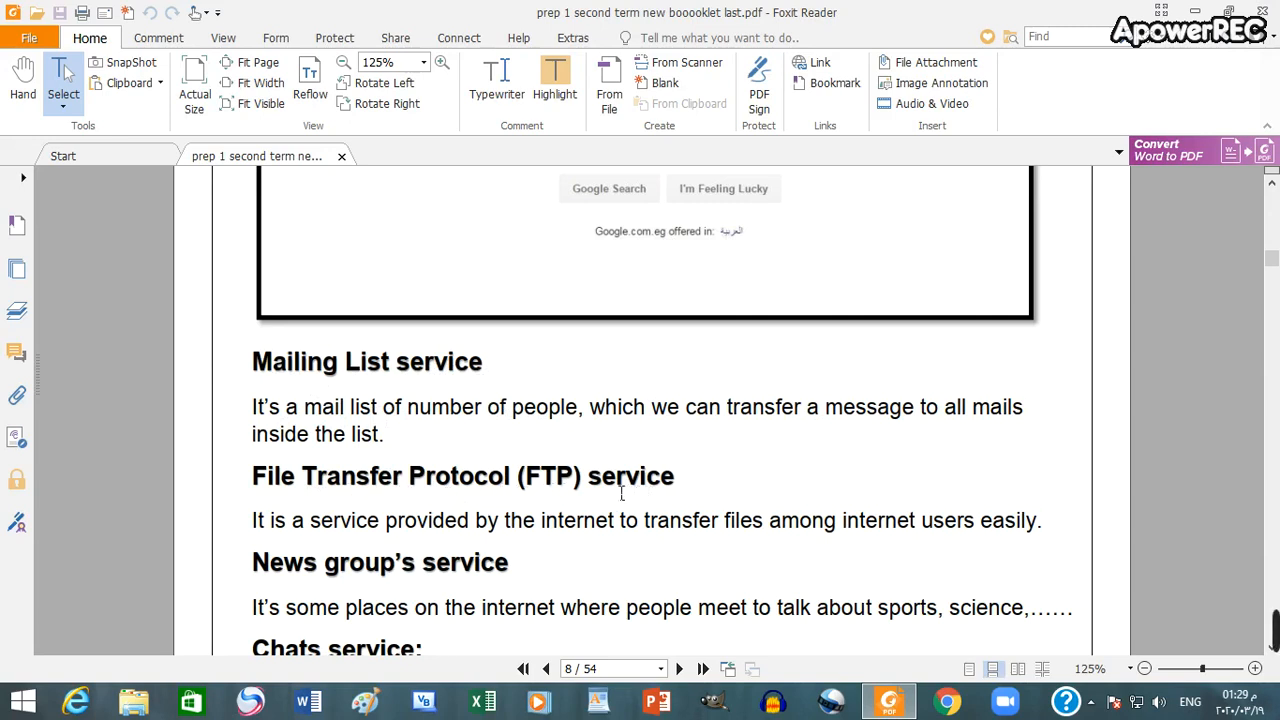
pyautogui.moveTo(487, 532)
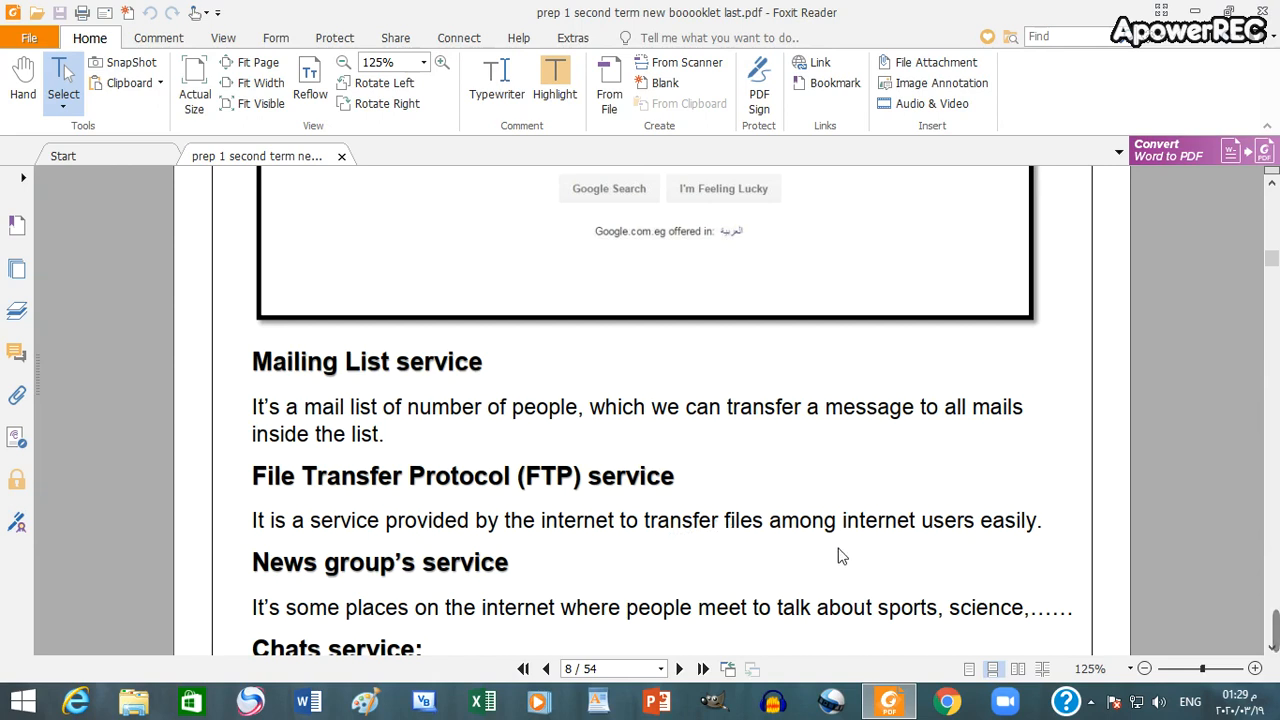
pyautogui.scroll(-3)
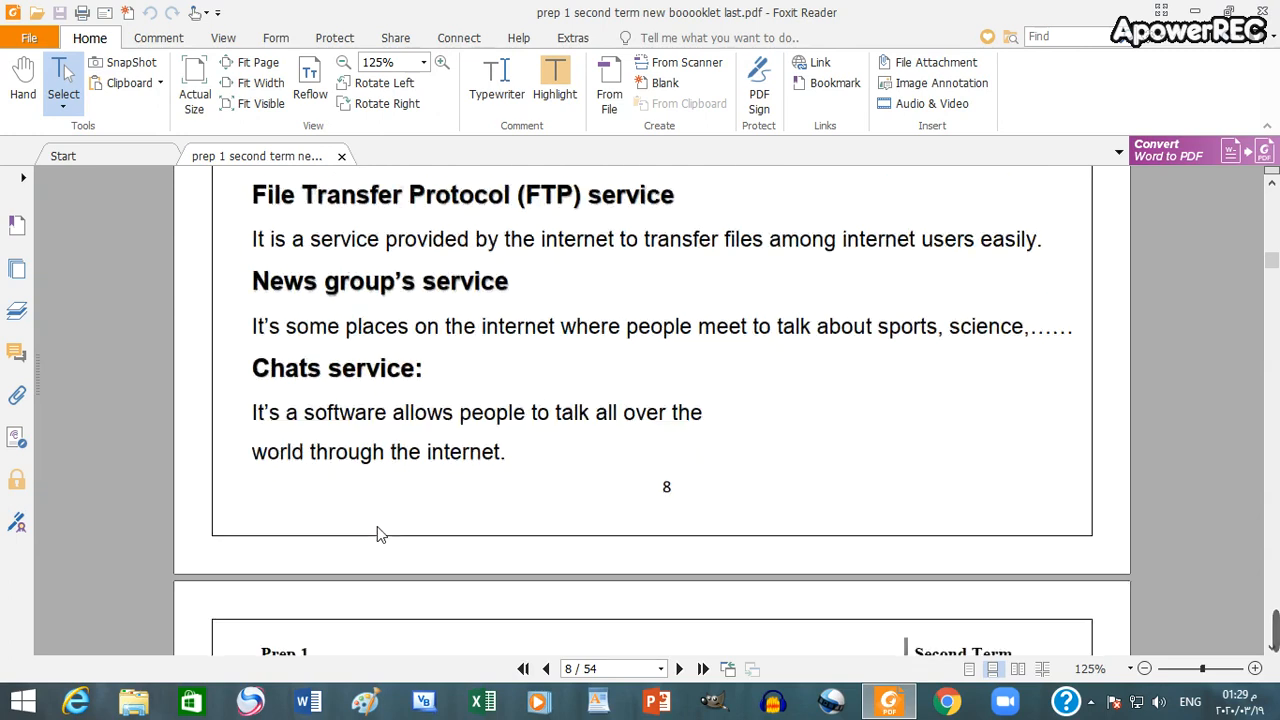
pyautogui.scroll(-3)
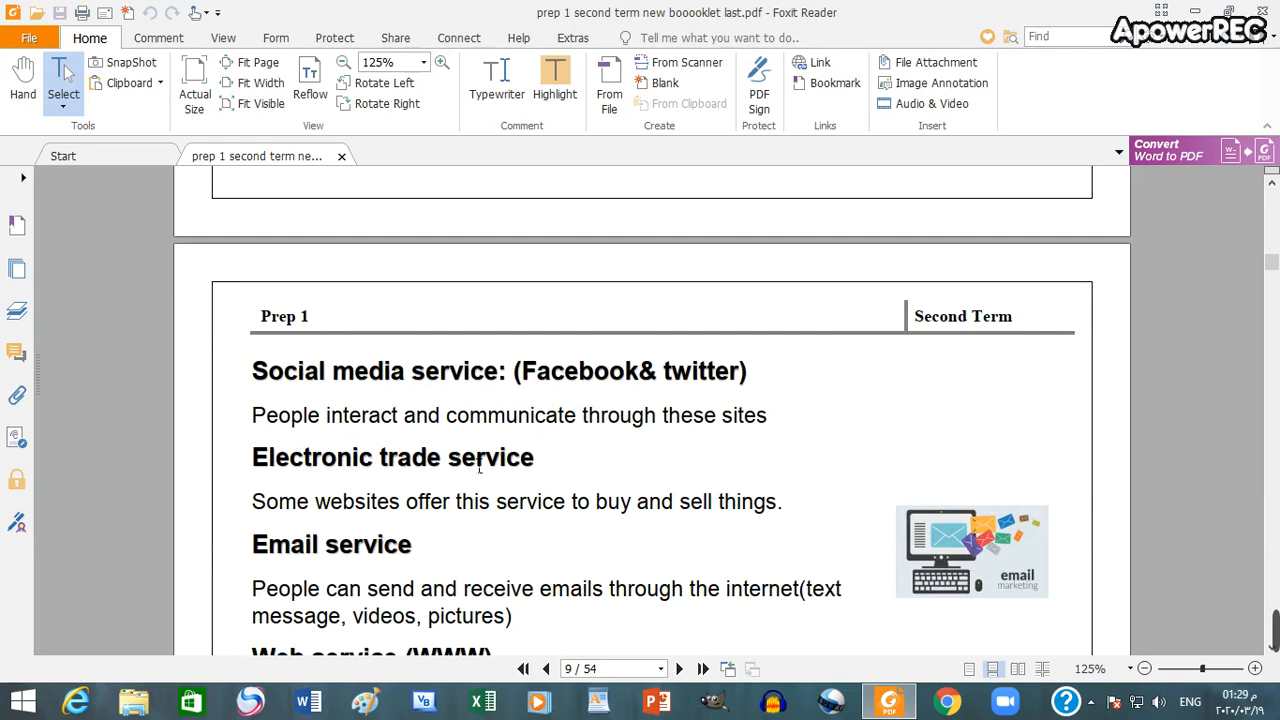
pyautogui.moveTo(419, 478)
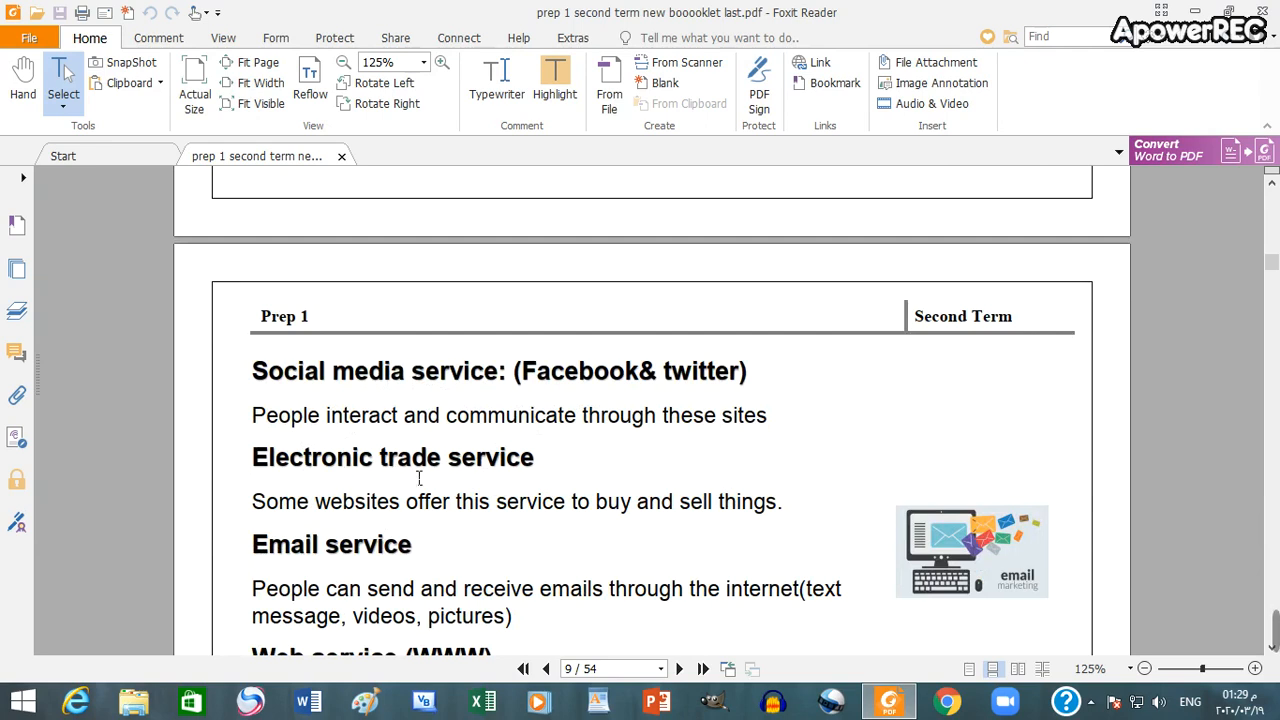
pyautogui.scroll(-3)
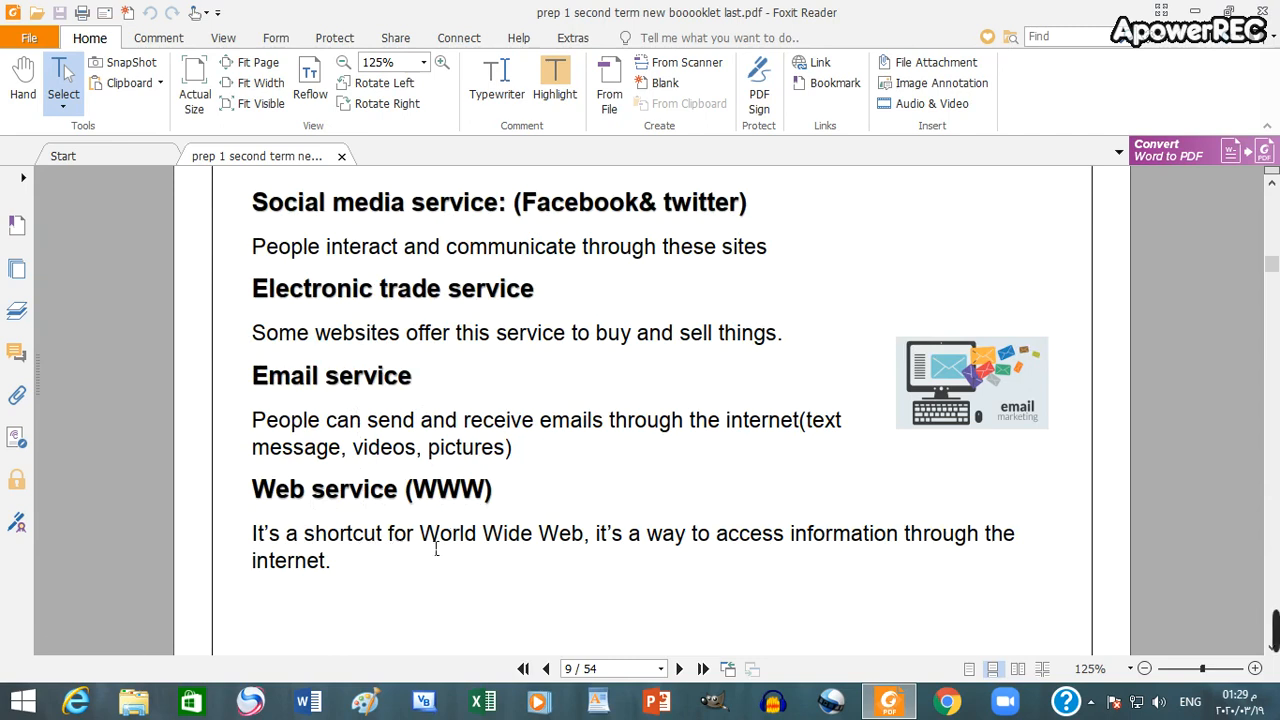
pyautogui.scroll(-3)
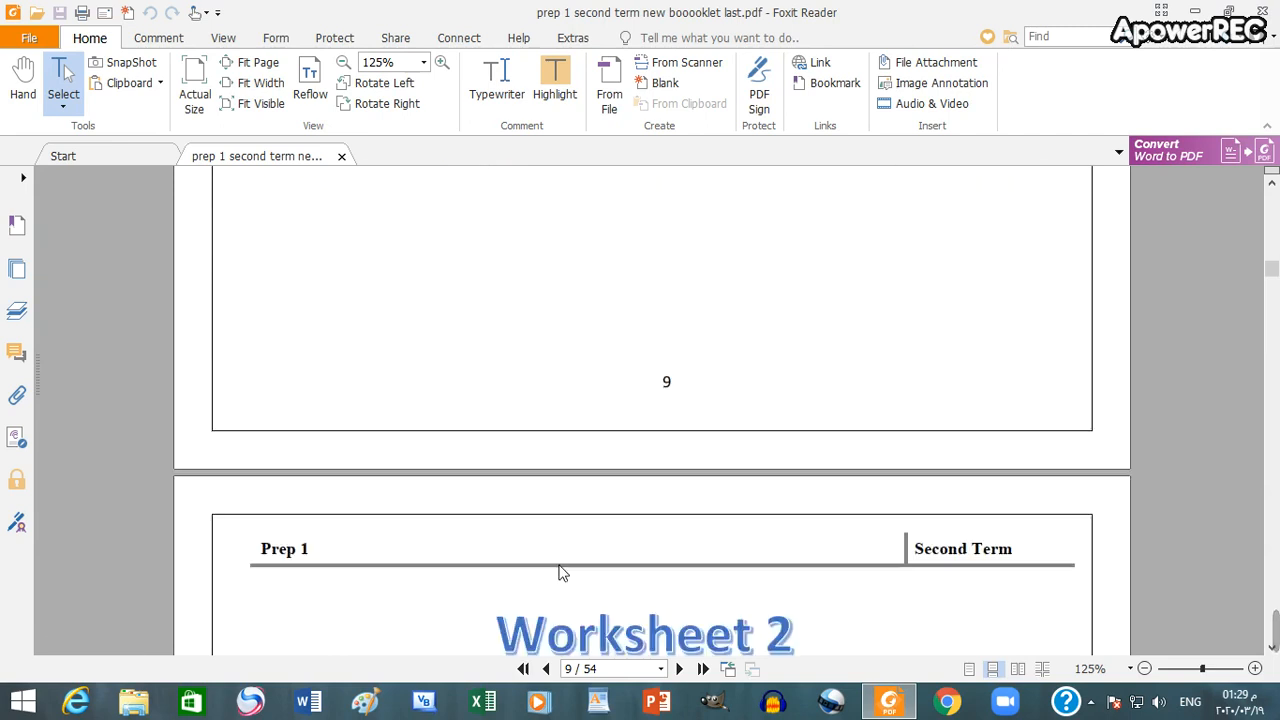
pyautogui.scroll(-3)
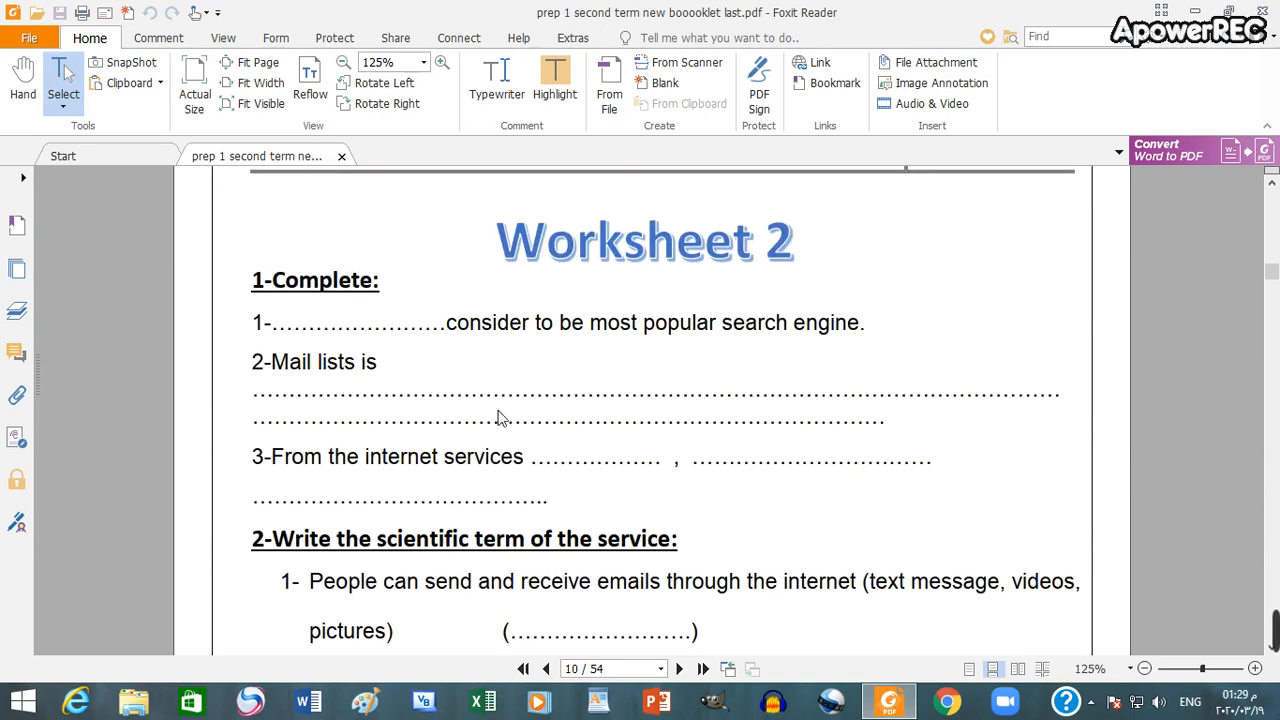
pyautogui.moveTo(705, 337)
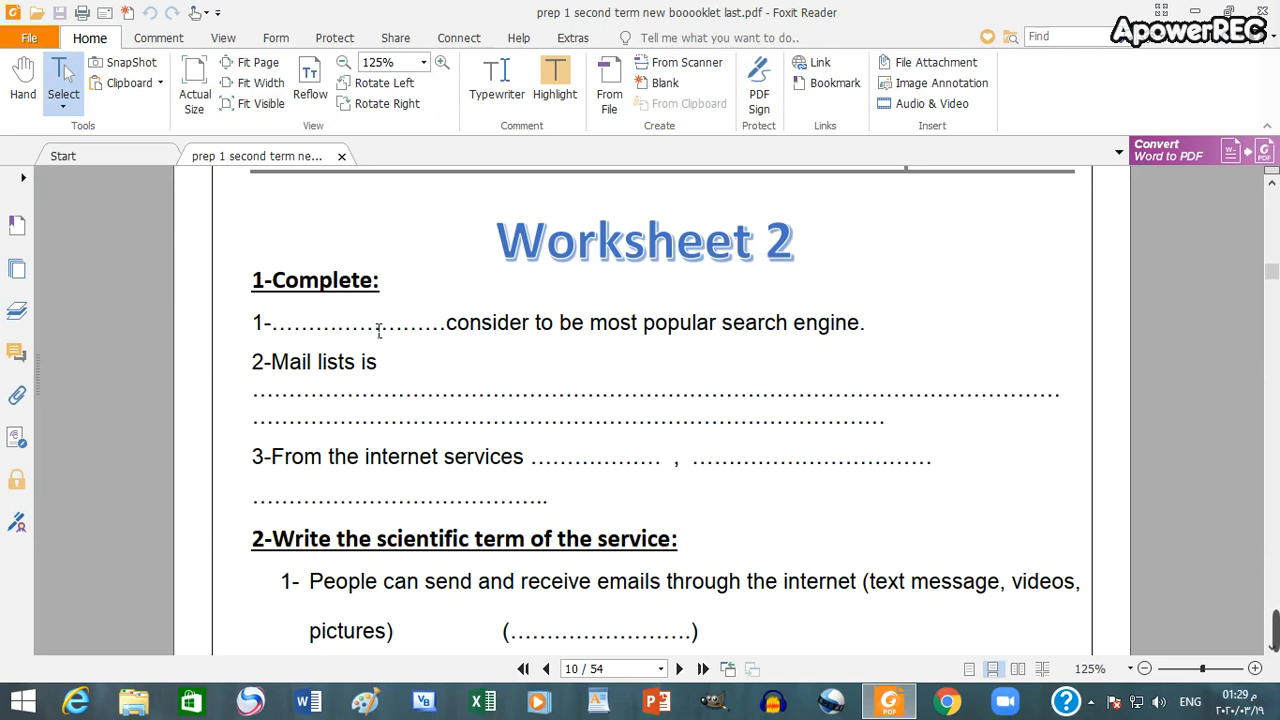
pyautogui.scroll(-3)
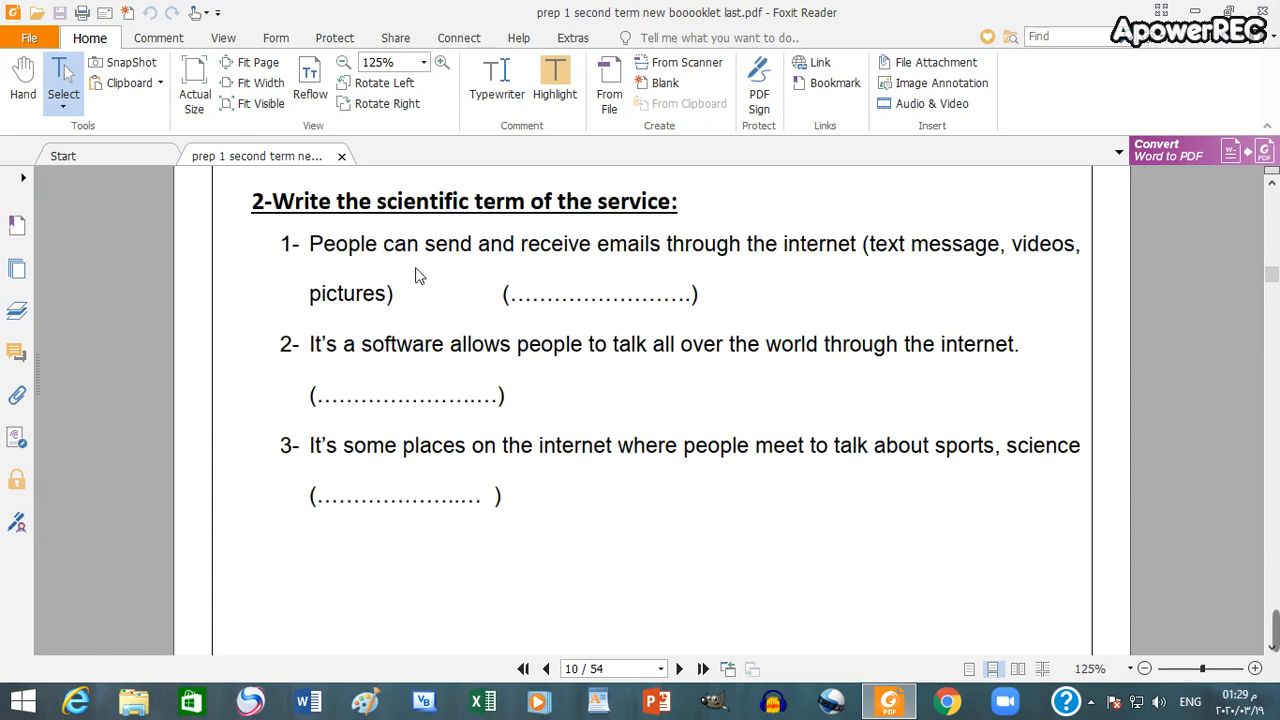
pyautogui.scroll(-3)
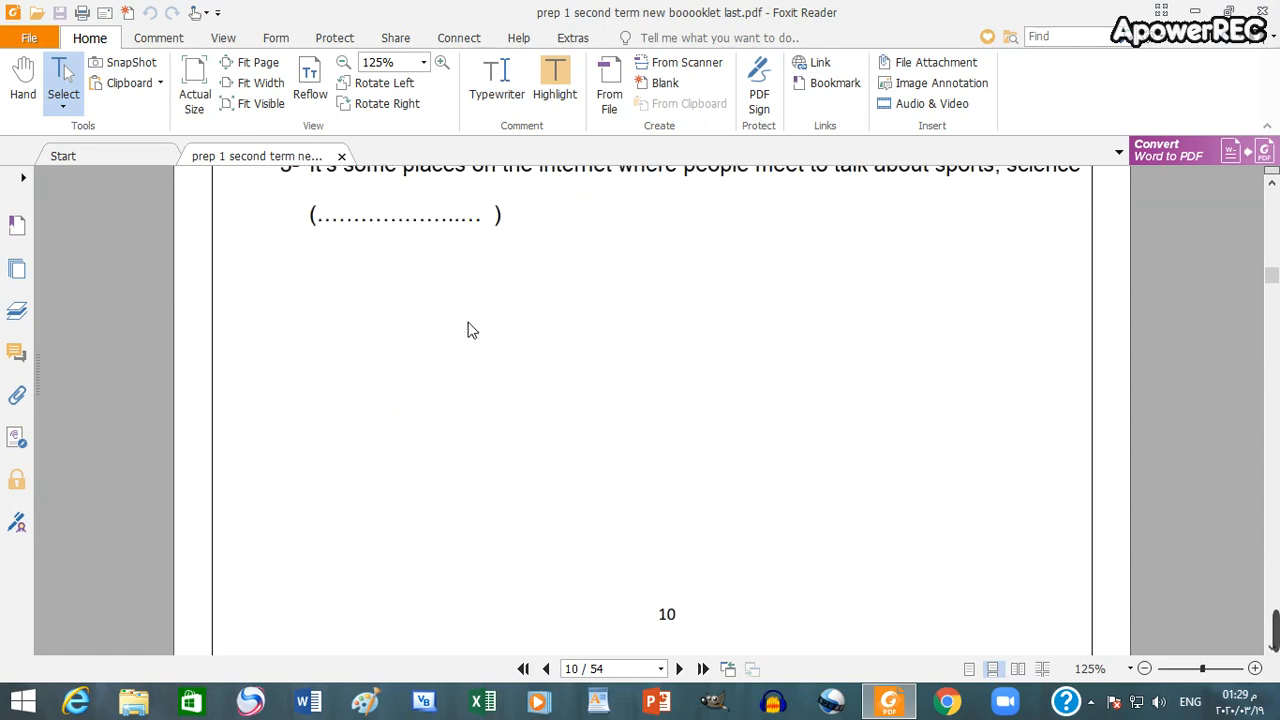
pyautogui.scroll(-3)
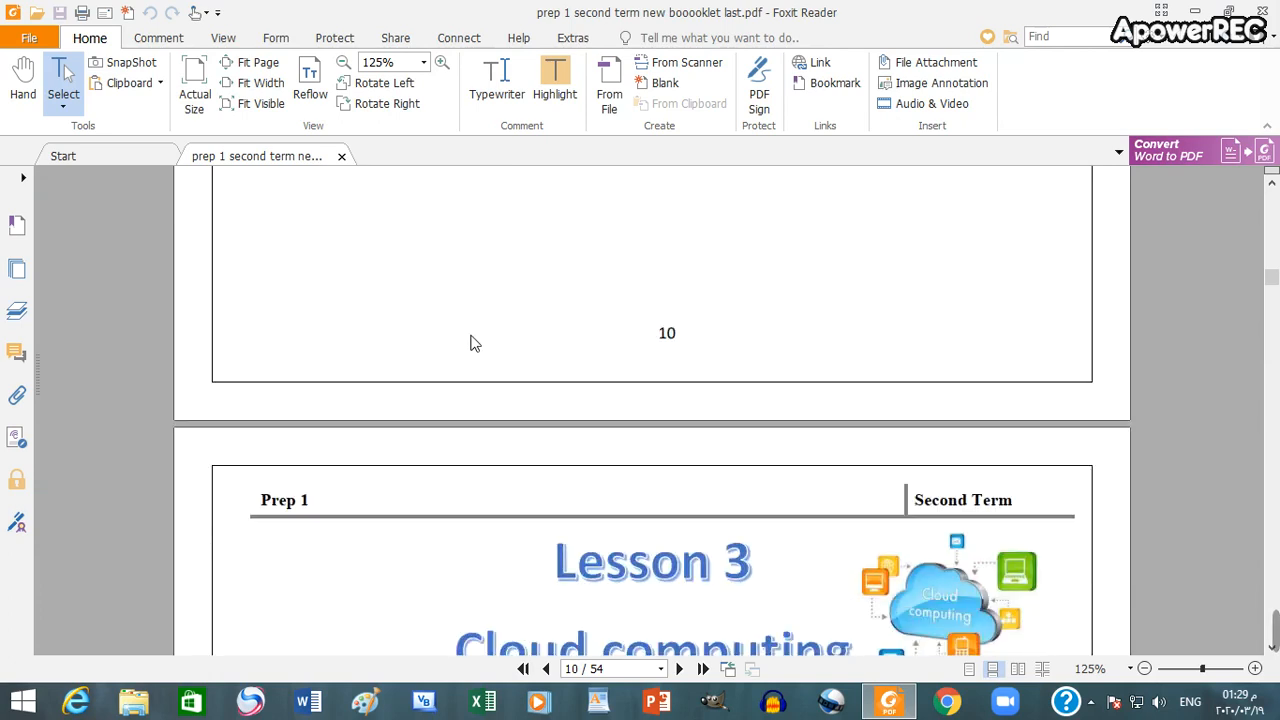
pyautogui.scroll(-3)
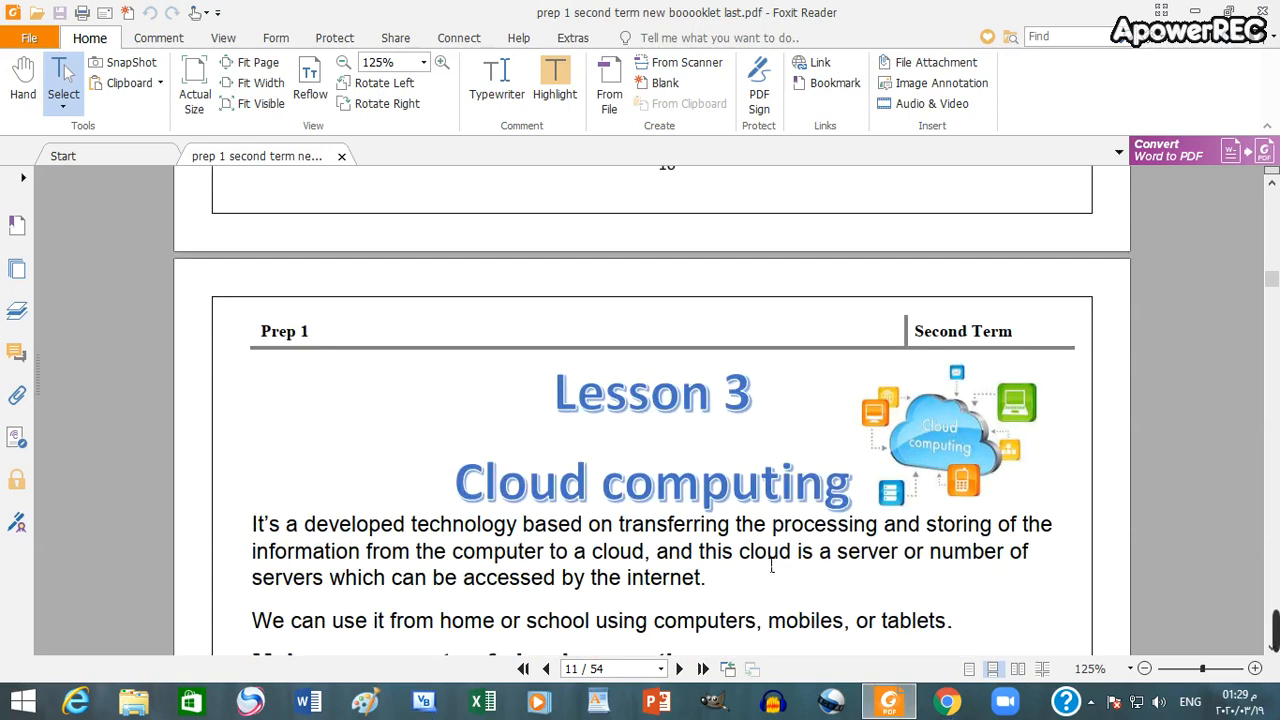
pyautogui.moveTo(560, 520)
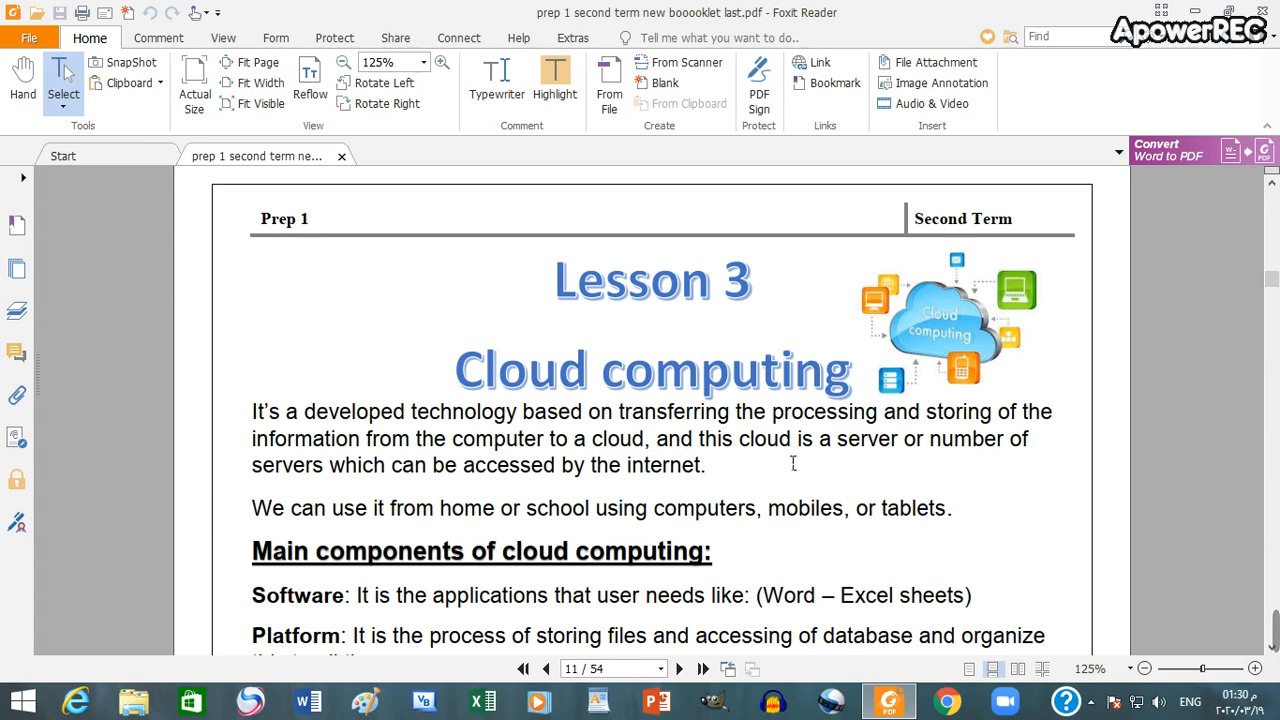
pyautogui.moveTo(545, 494)
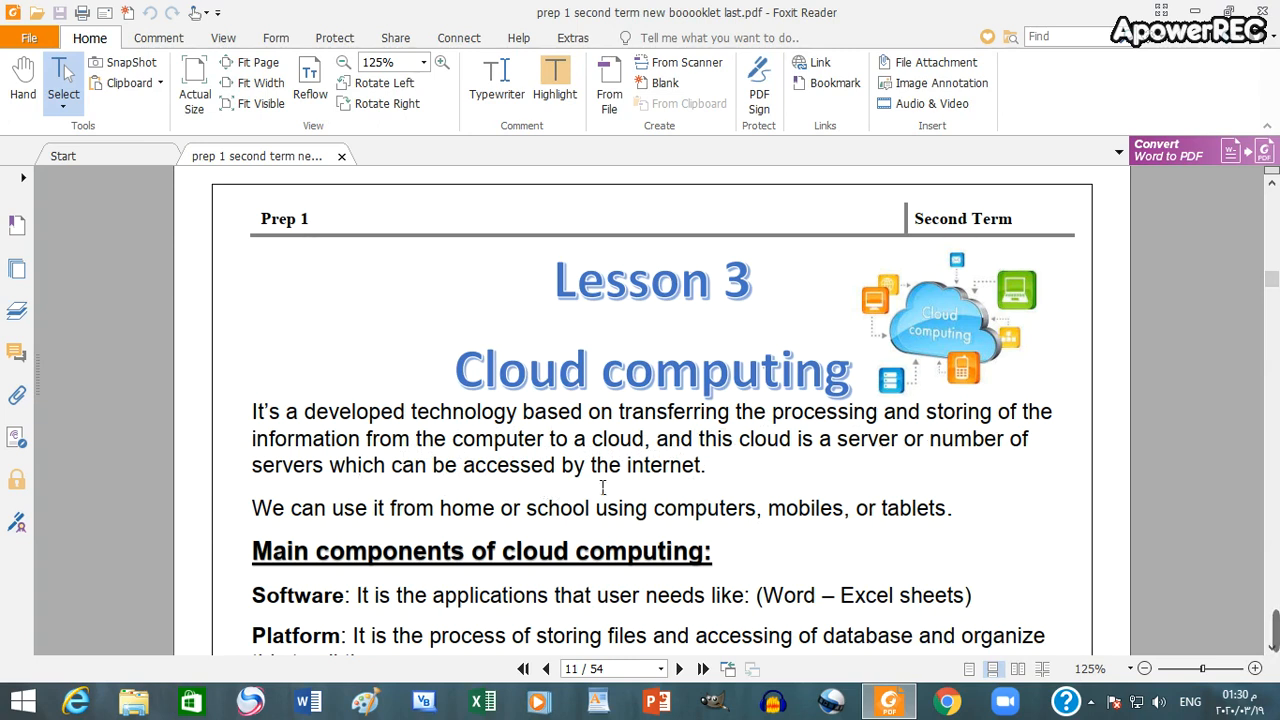
pyautogui.moveTo(645, 491)
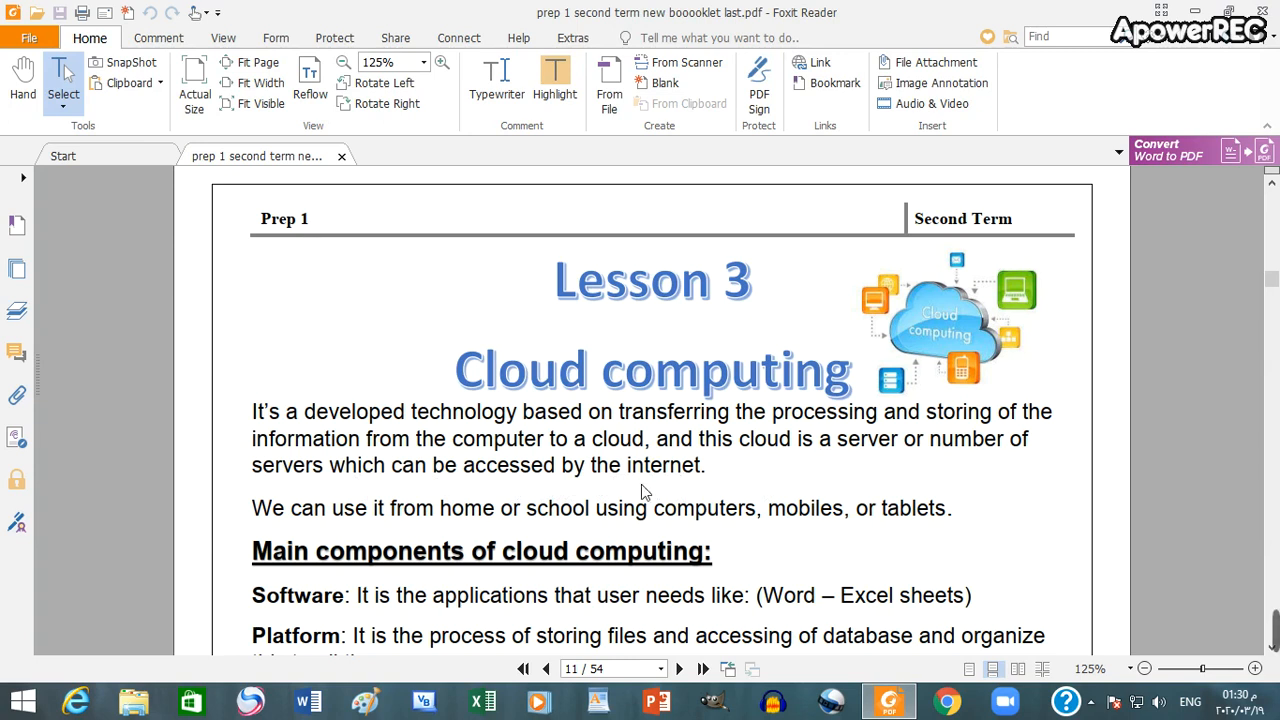
pyautogui.moveTo(378, 522)
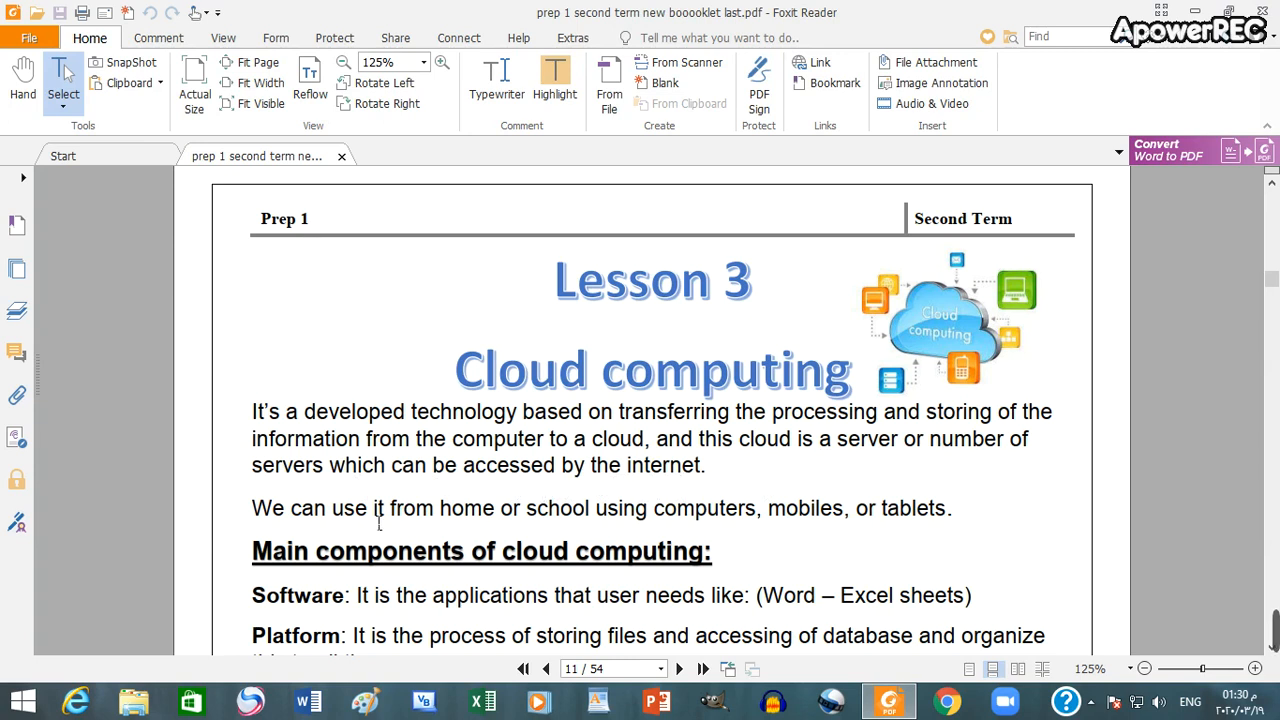
pyautogui.moveTo(560, 527)
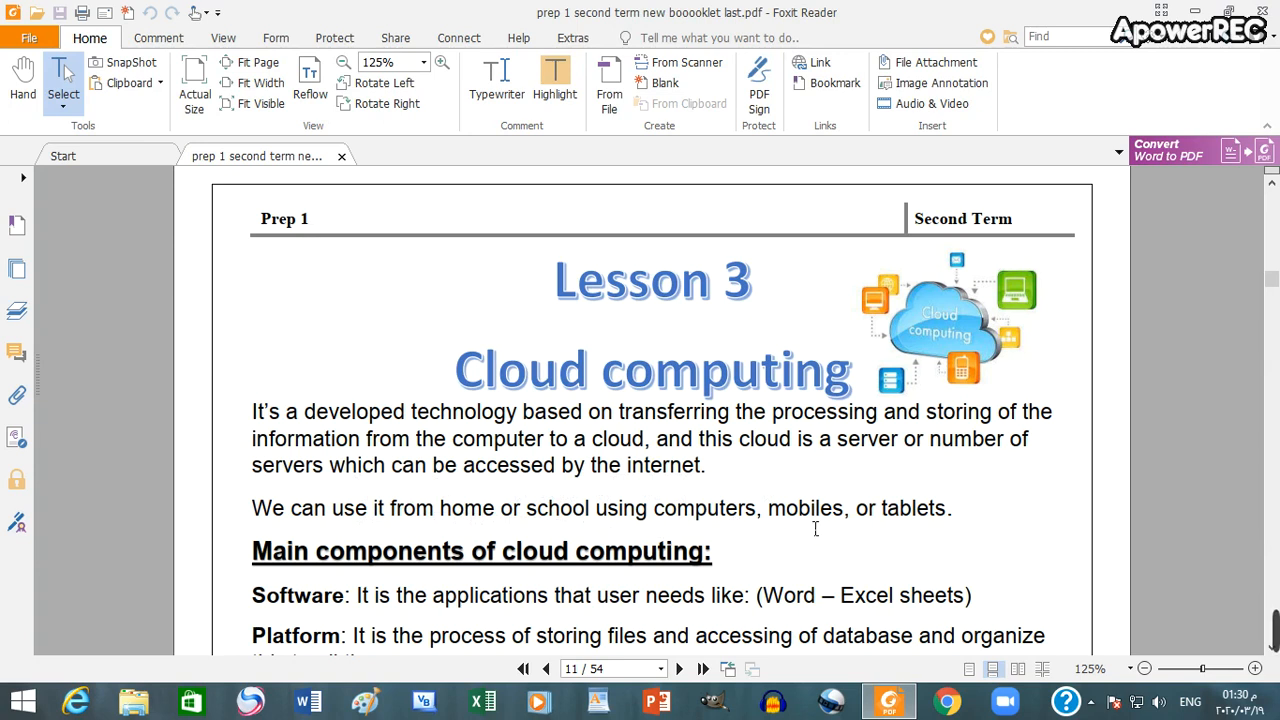
pyautogui.moveTo(575, 570)
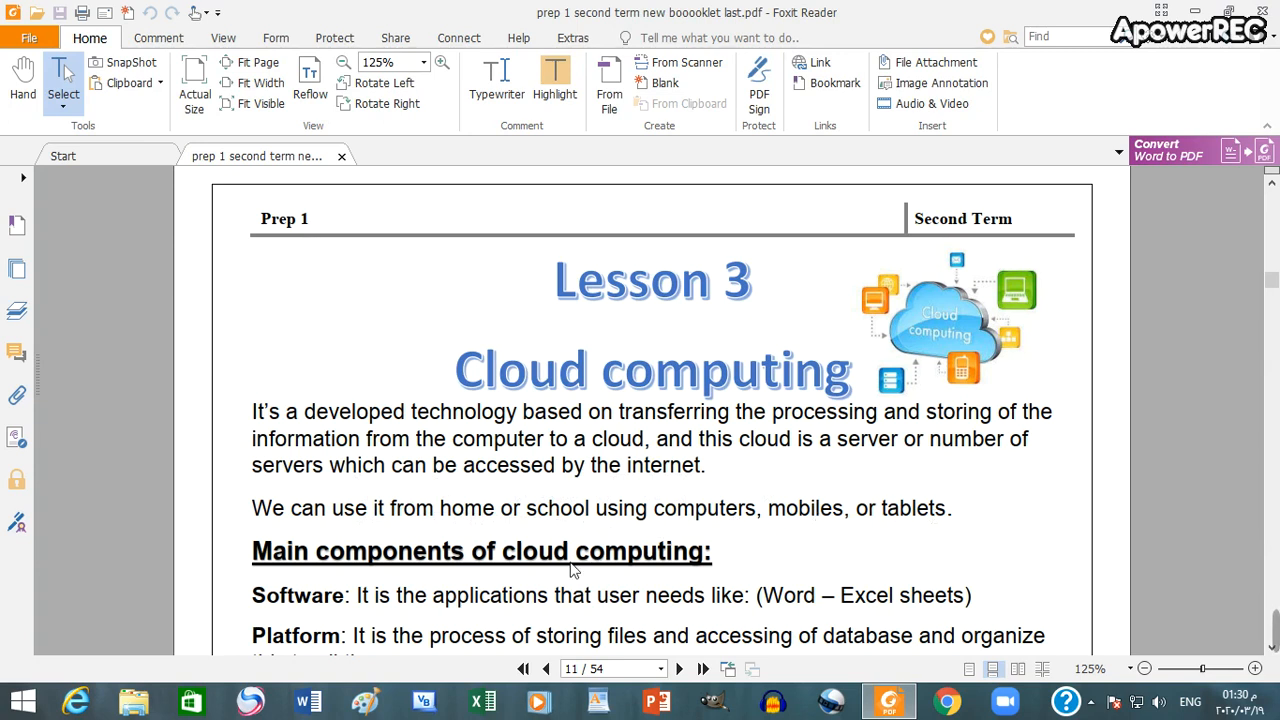
pyautogui.scroll(-3)
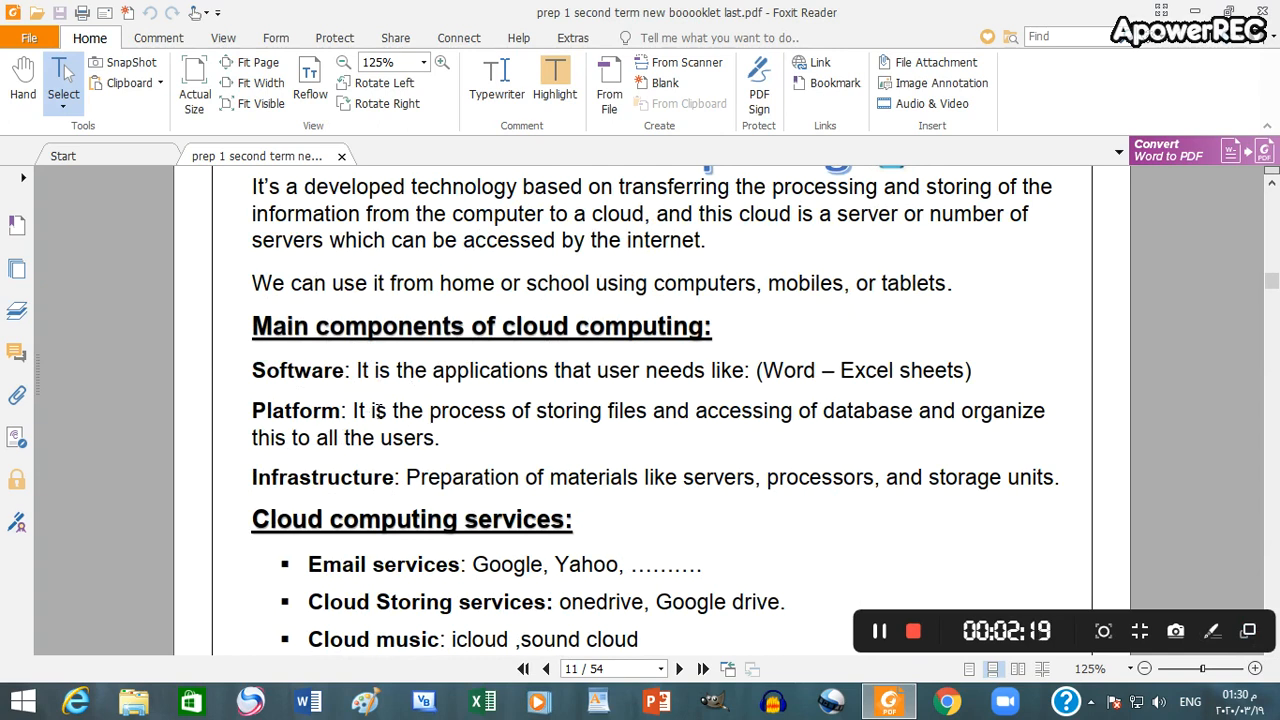
pyautogui.scroll(-3)
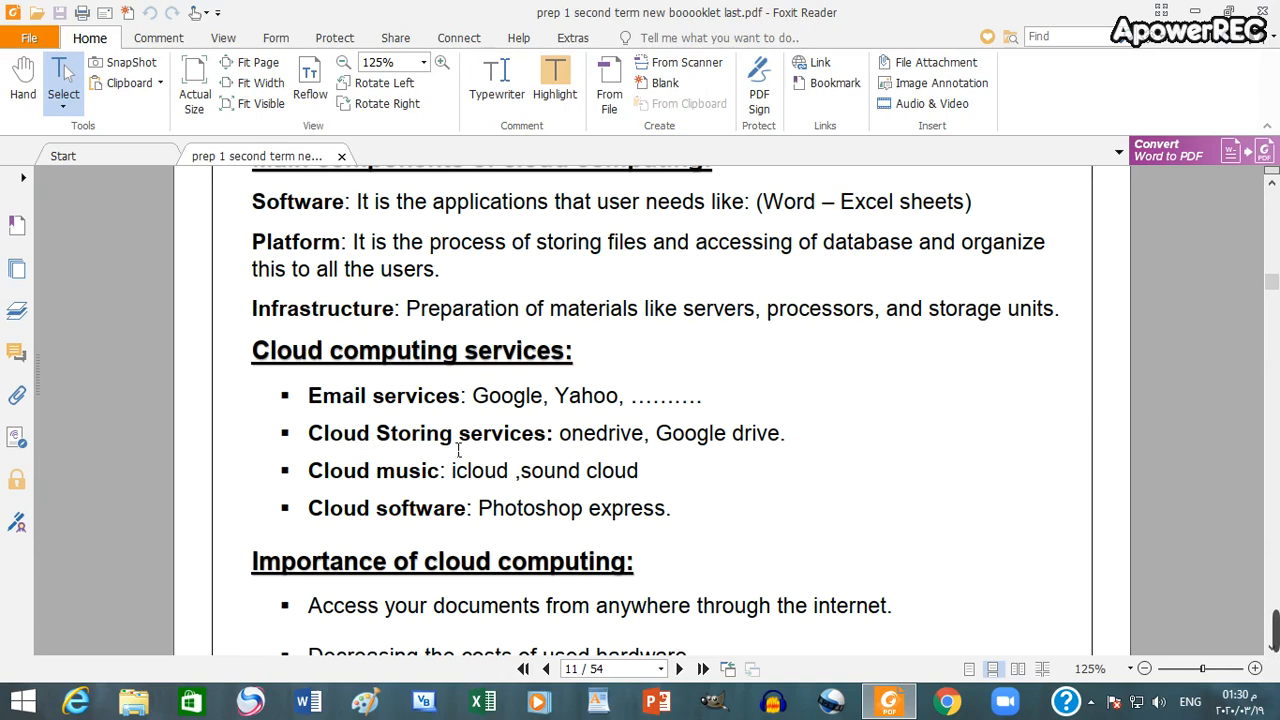
pyautogui.moveTo(369, 530)
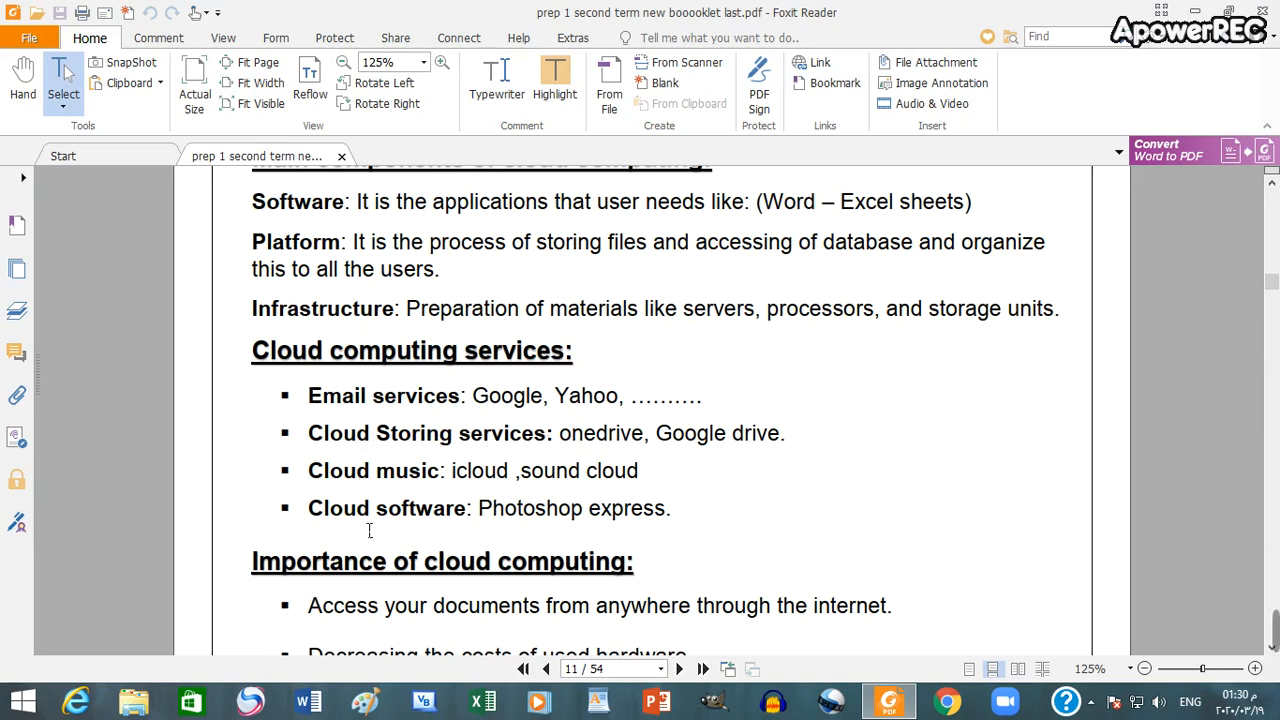
pyautogui.scroll(-3)
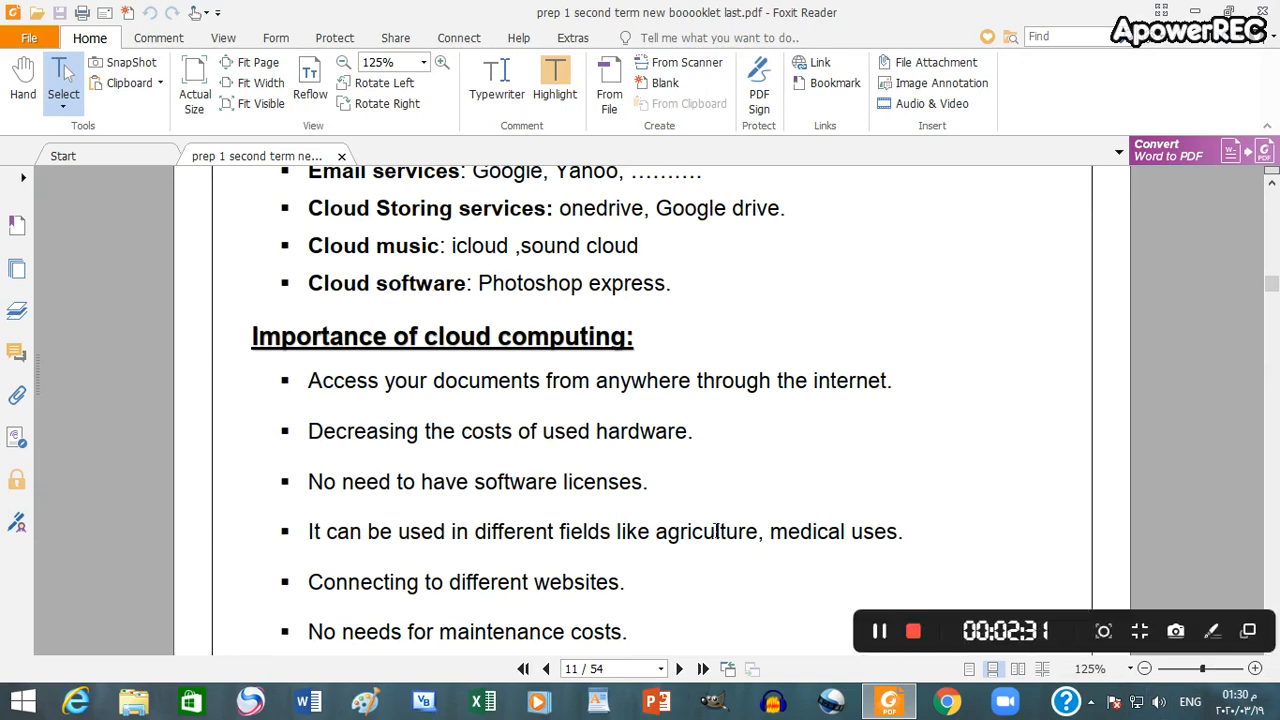
pyautogui.moveTo(644, 397)
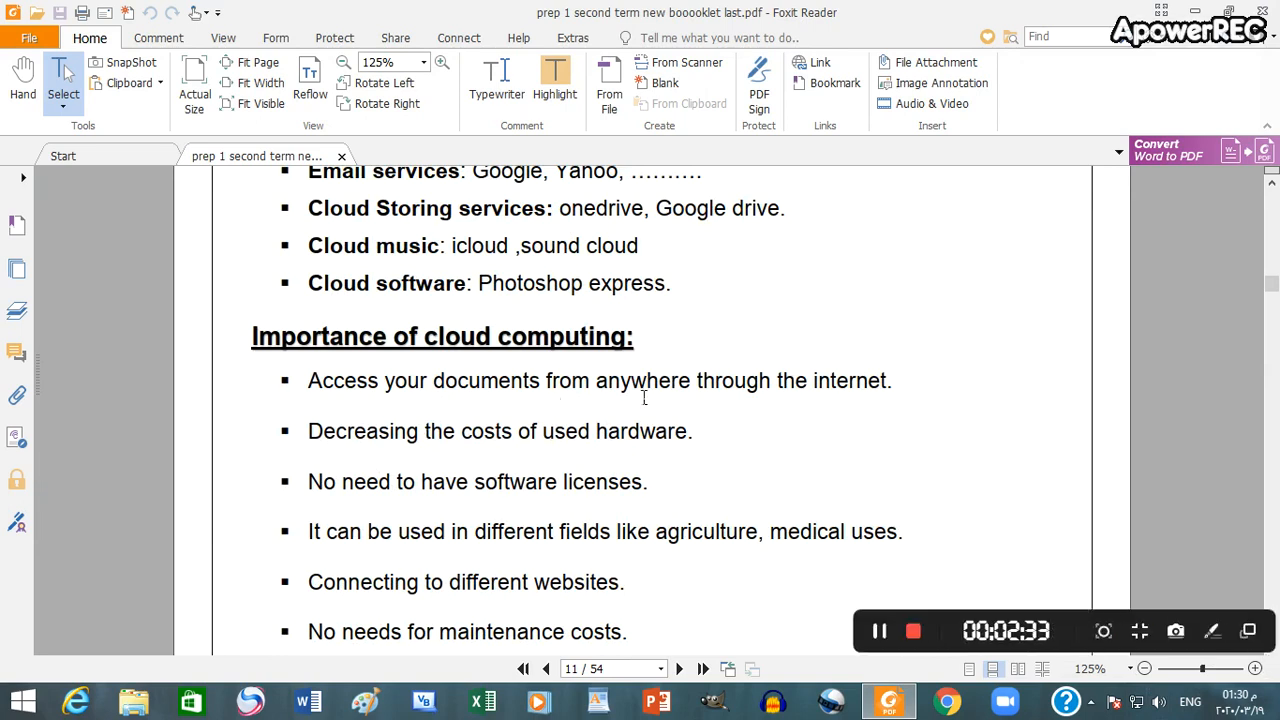
pyautogui.moveTo(351, 463)
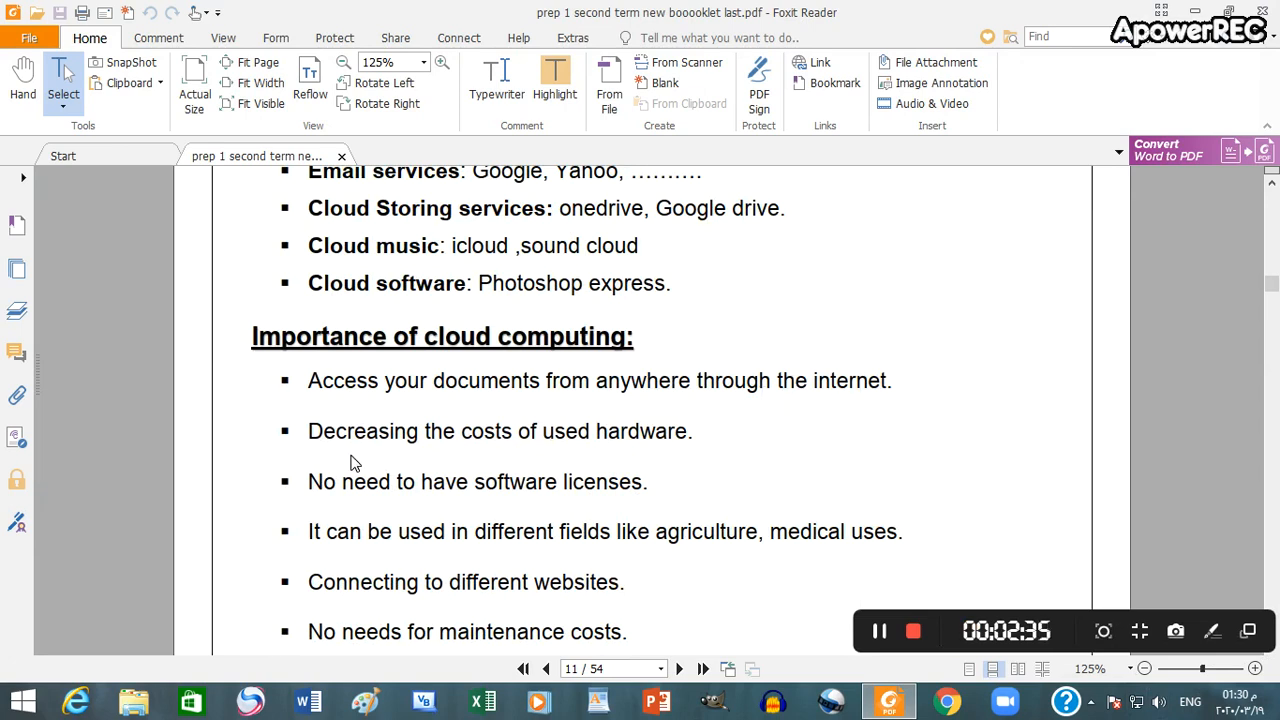
pyautogui.moveTo(547, 467)
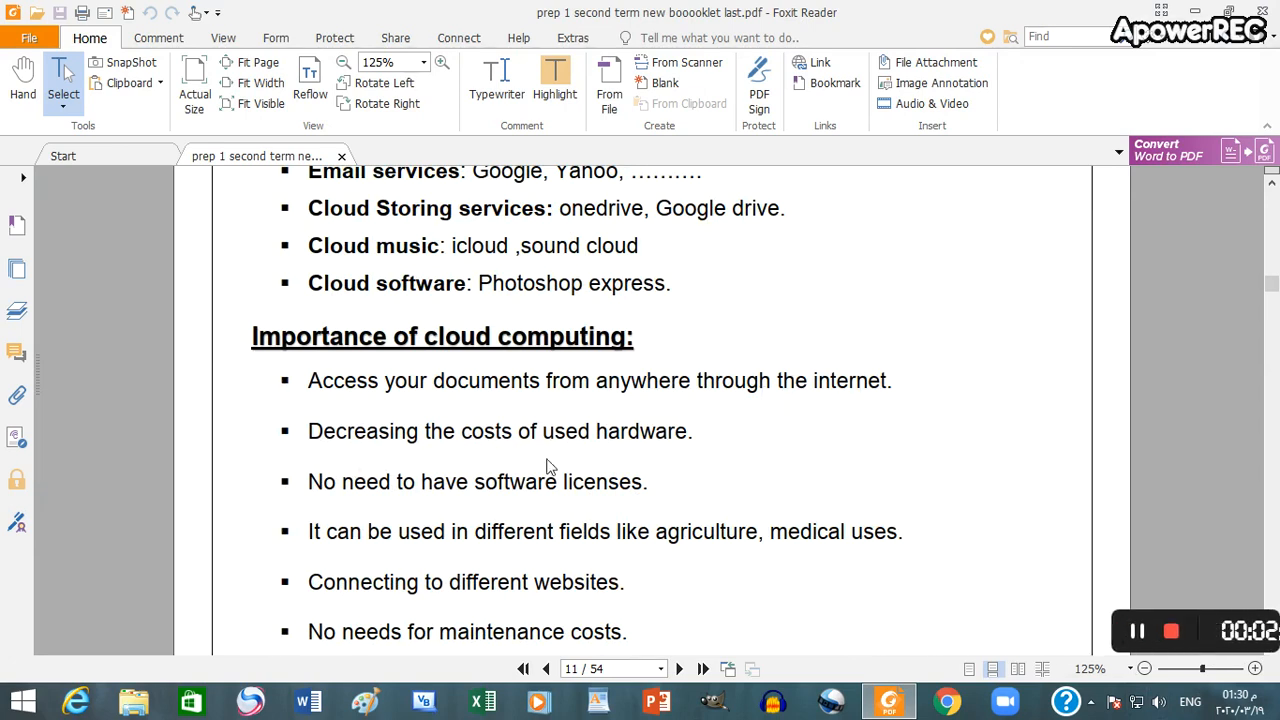
pyautogui.moveTo(605, 500)
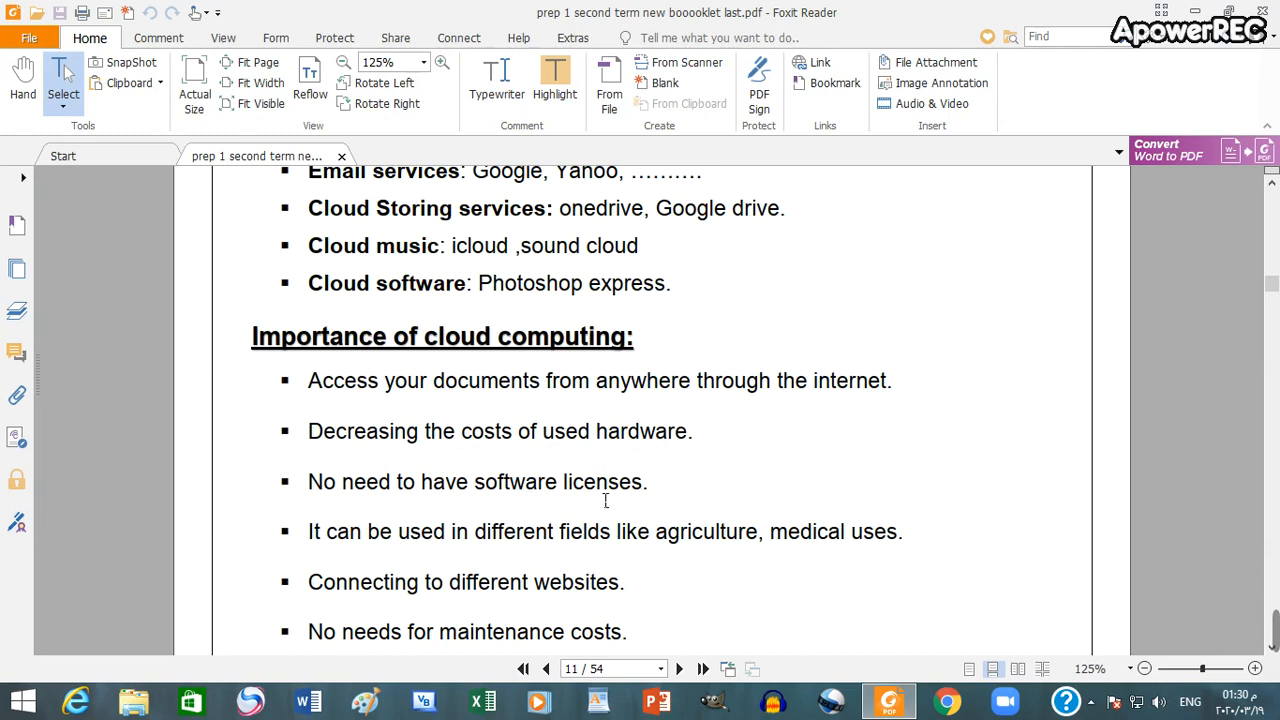
pyautogui.moveTo(503, 547)
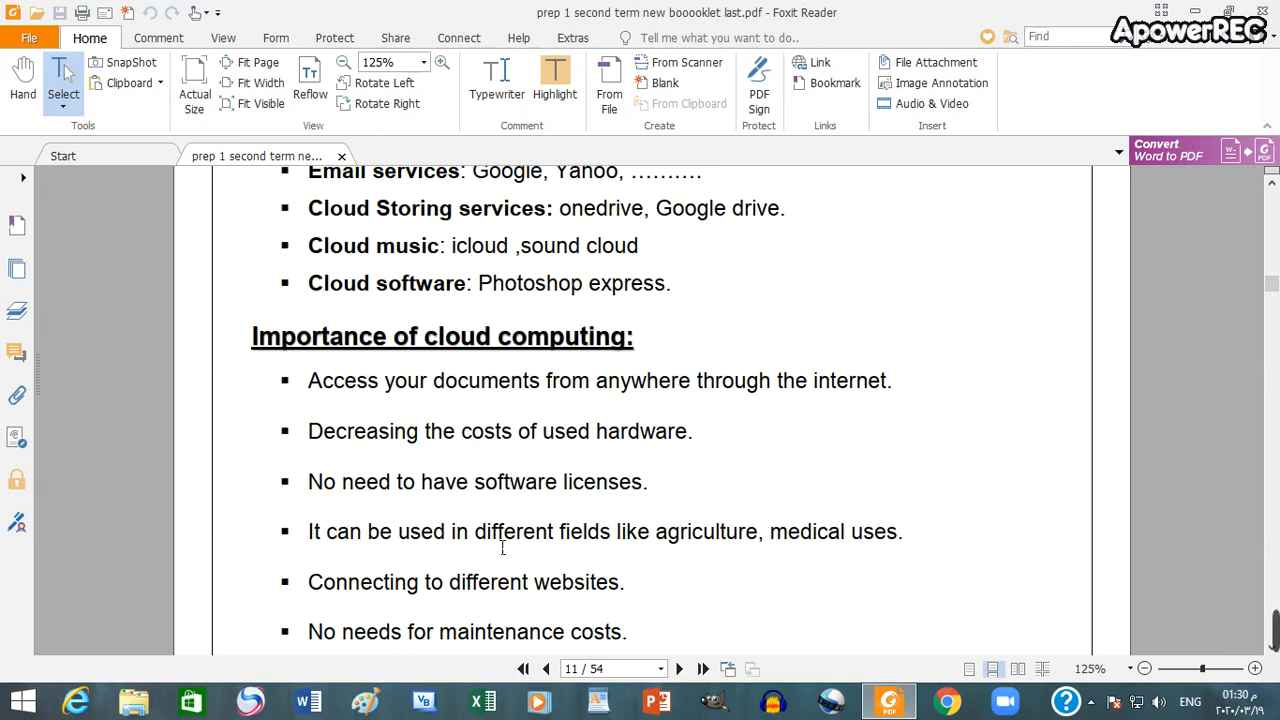
pyautogui.moveTo(568, 590)
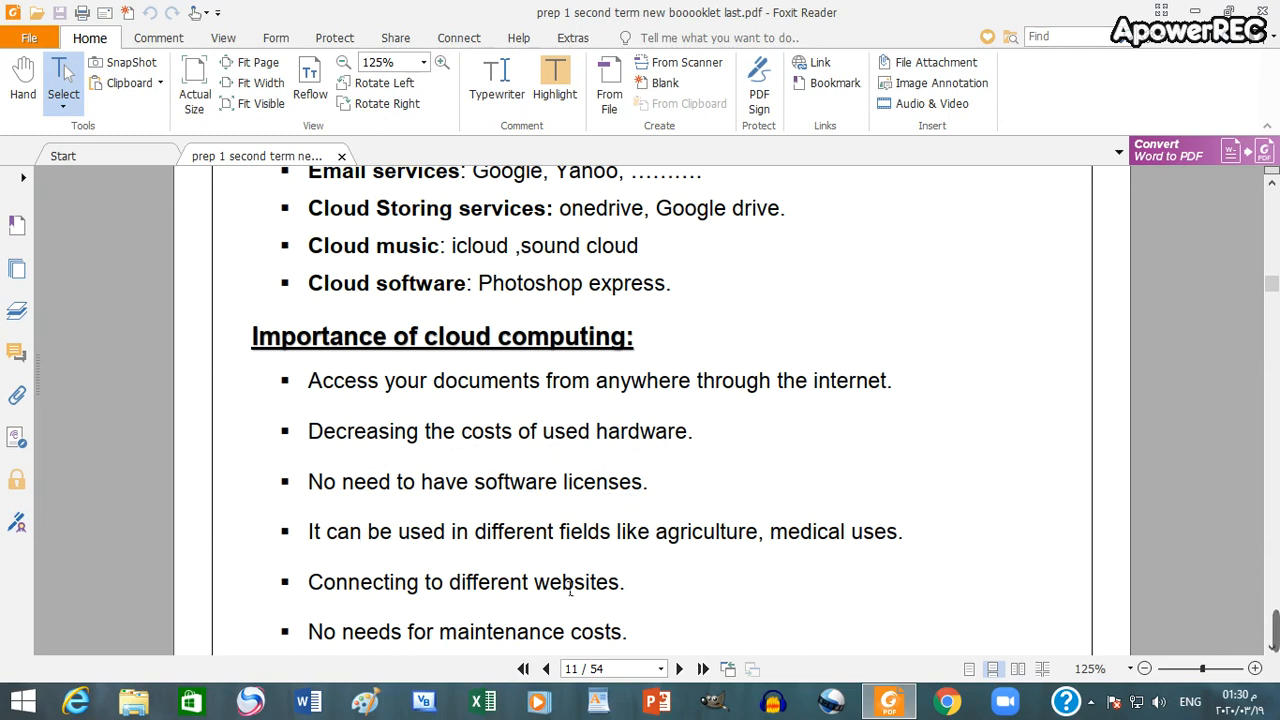
pyautogui.scroll(-3)
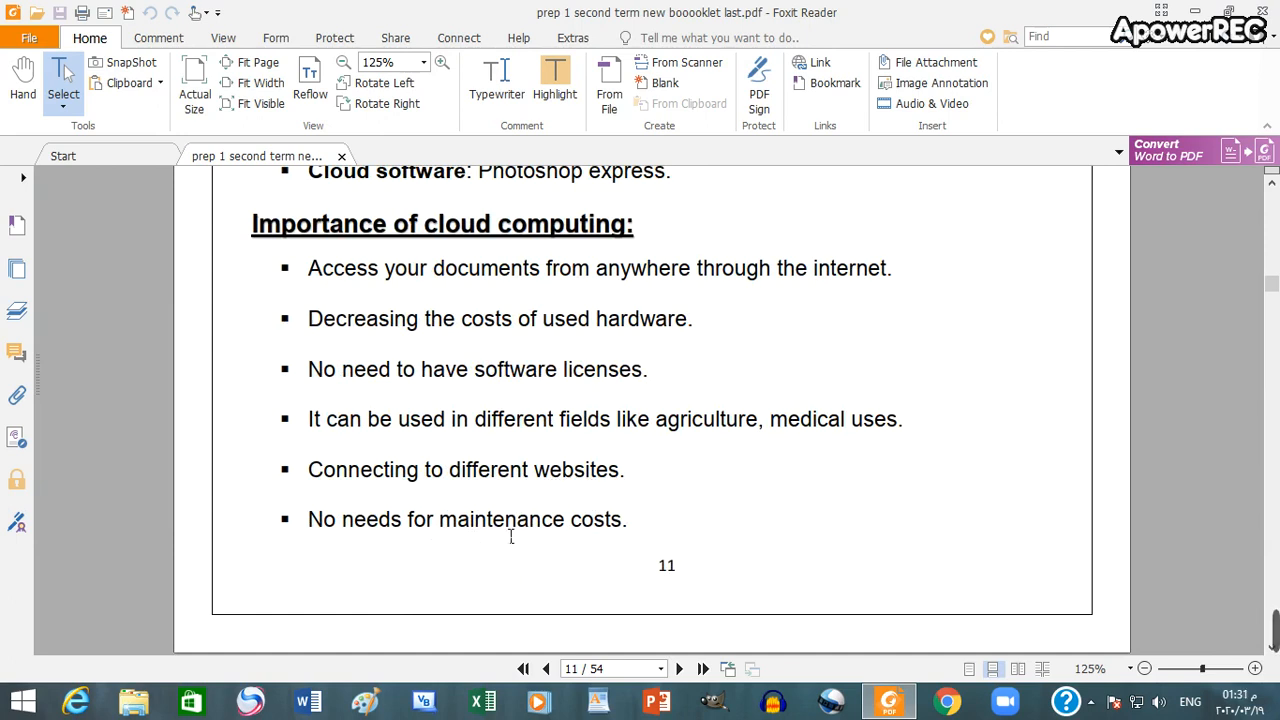
pyautogui.scroll(-3)
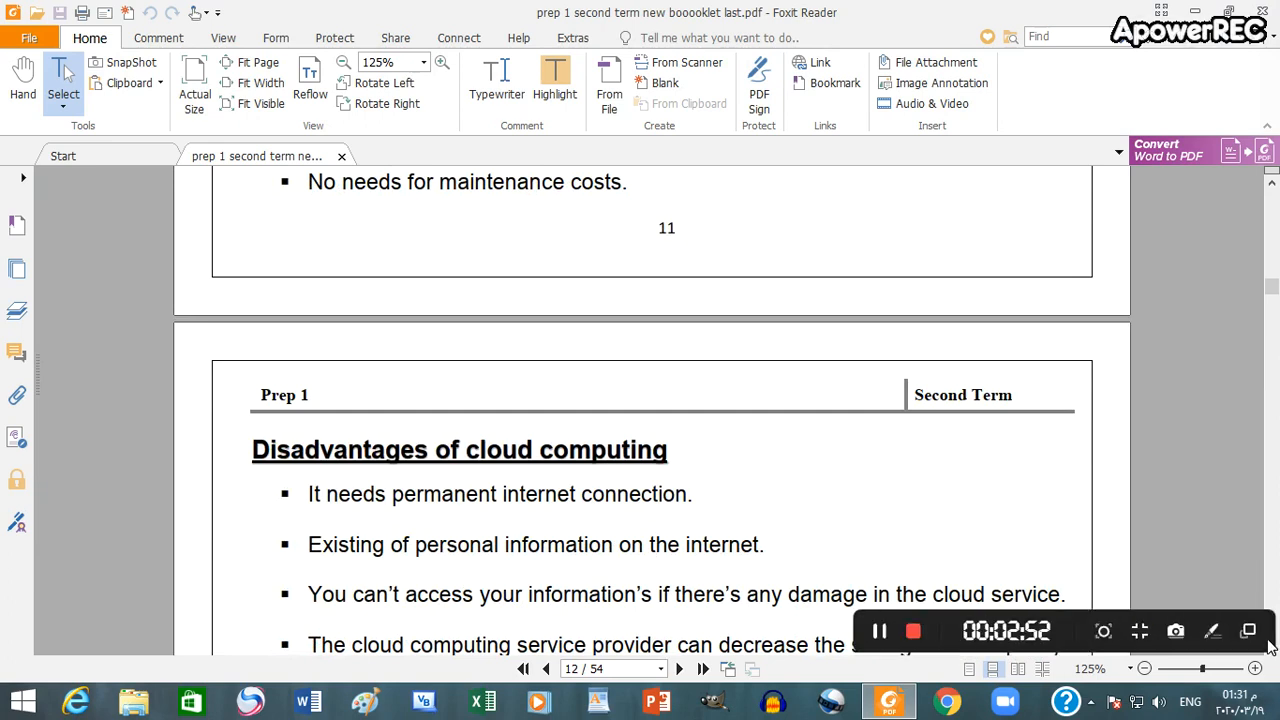
pyautogui.moveTo(763, 591)
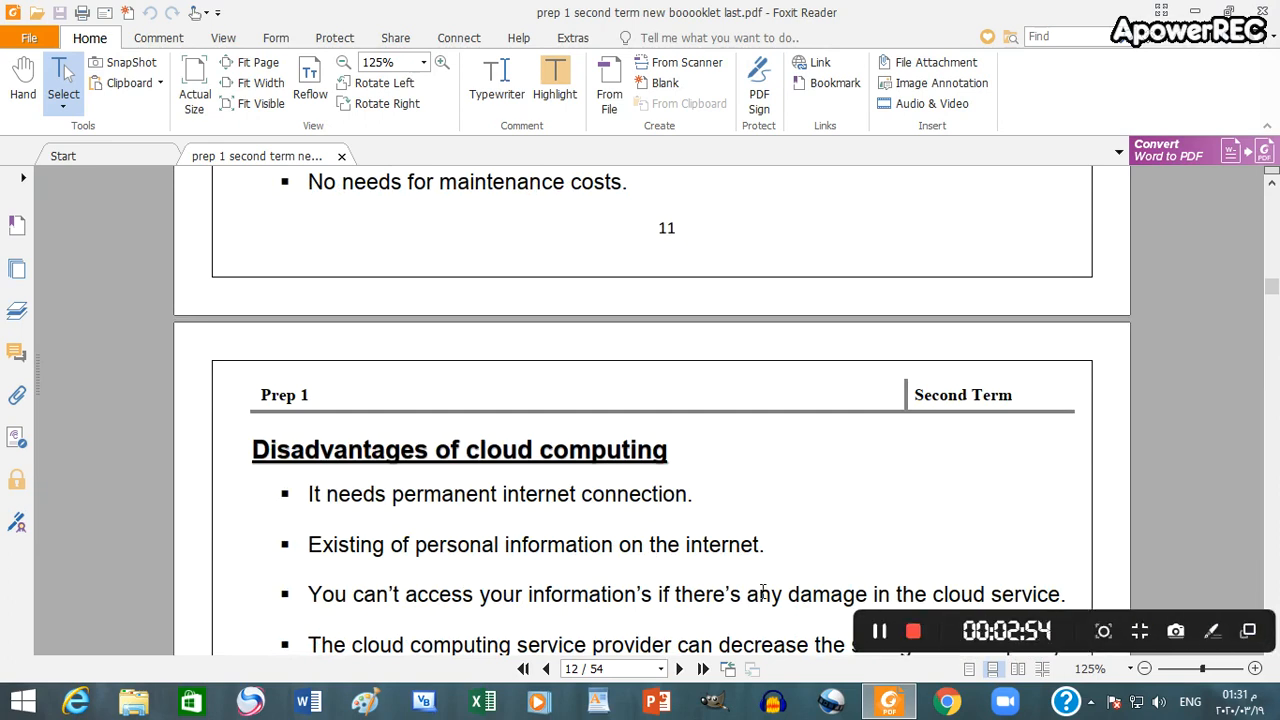